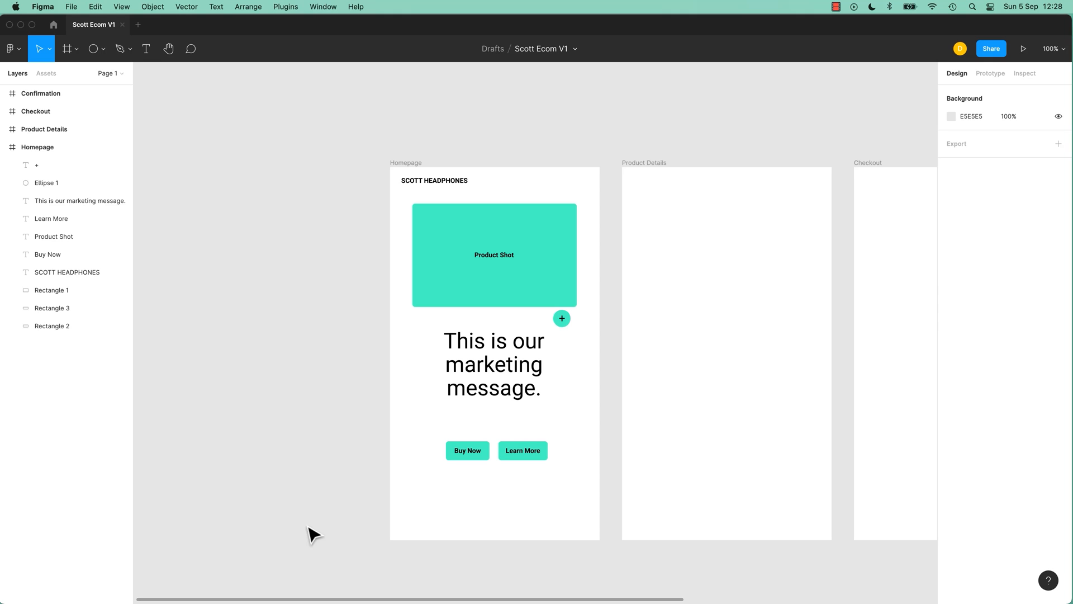
pyautogui.moveTo(322, 531)
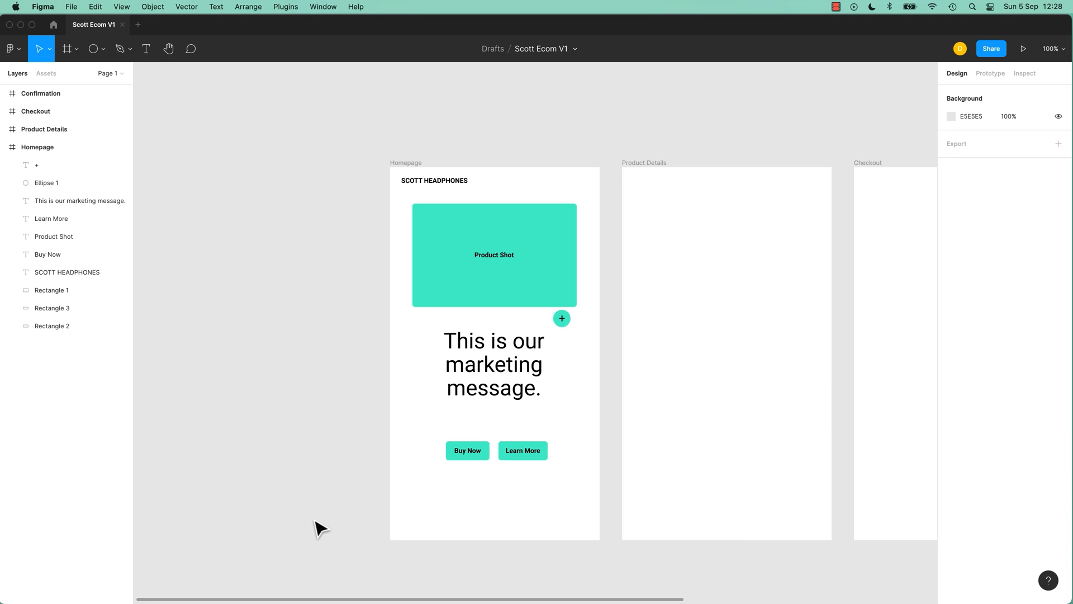
pyautogui.moveTo(302, 543)
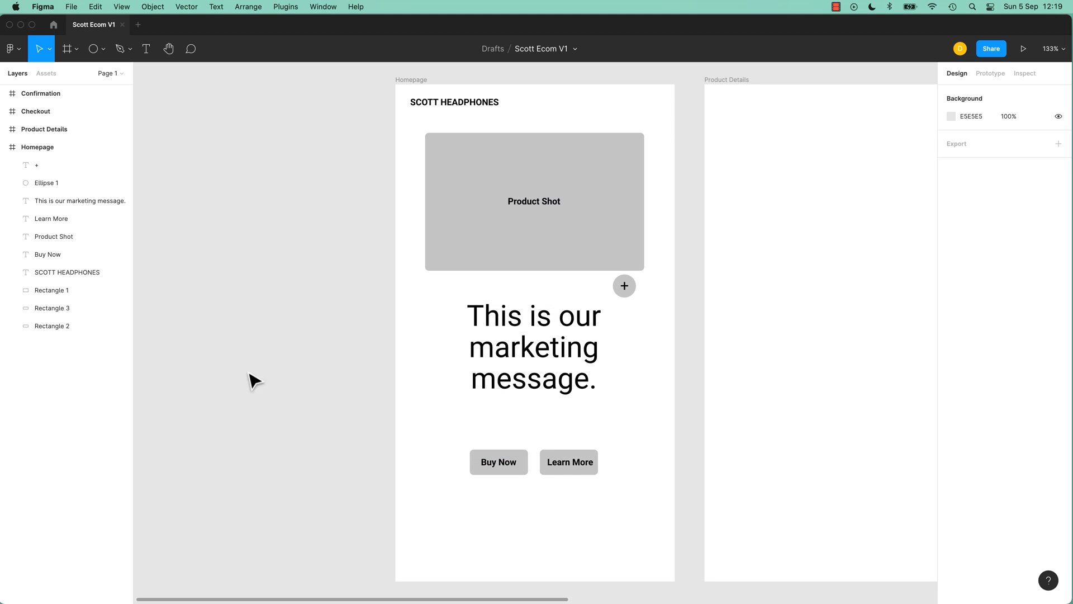
# Select the grey Product Shot rectangle and bring up its C4C4C4 fill for editing
pyautogui.click(516, 185)
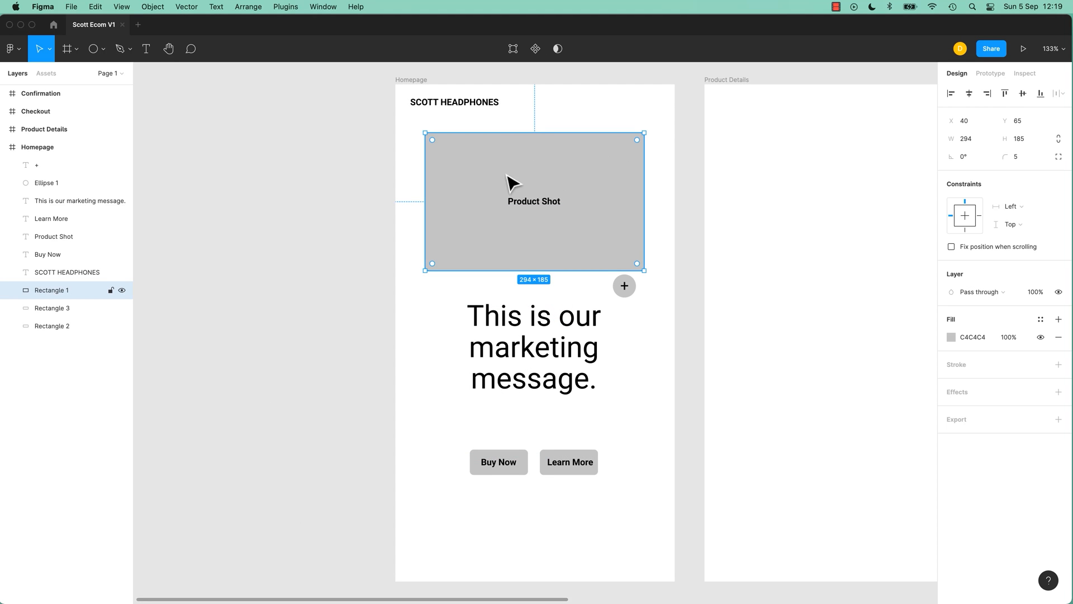
pyautogui.moveTo(565, 183)
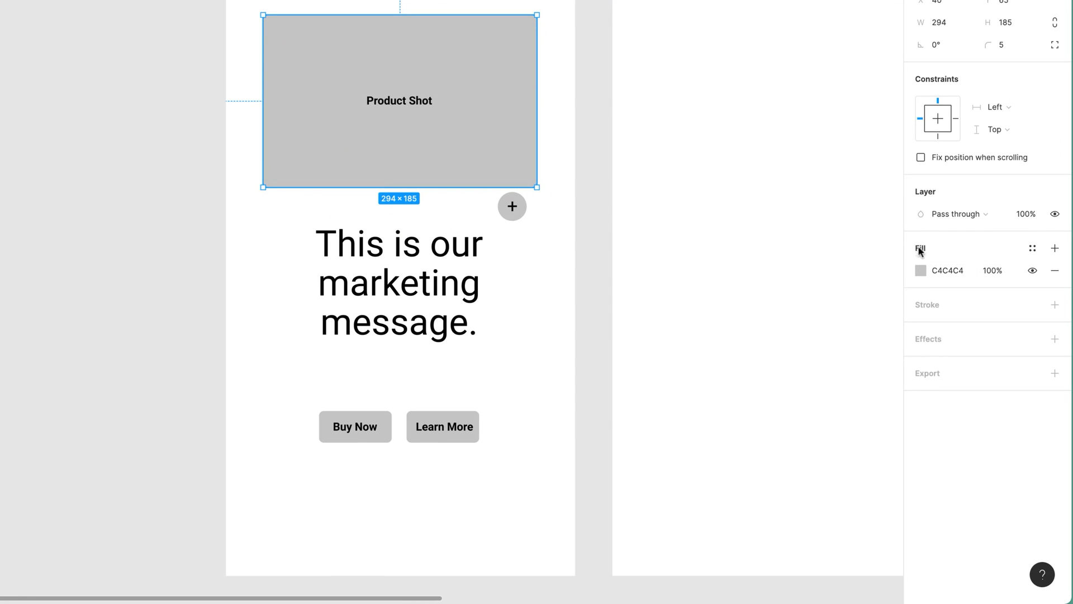
pyautogui.click(920, 270)
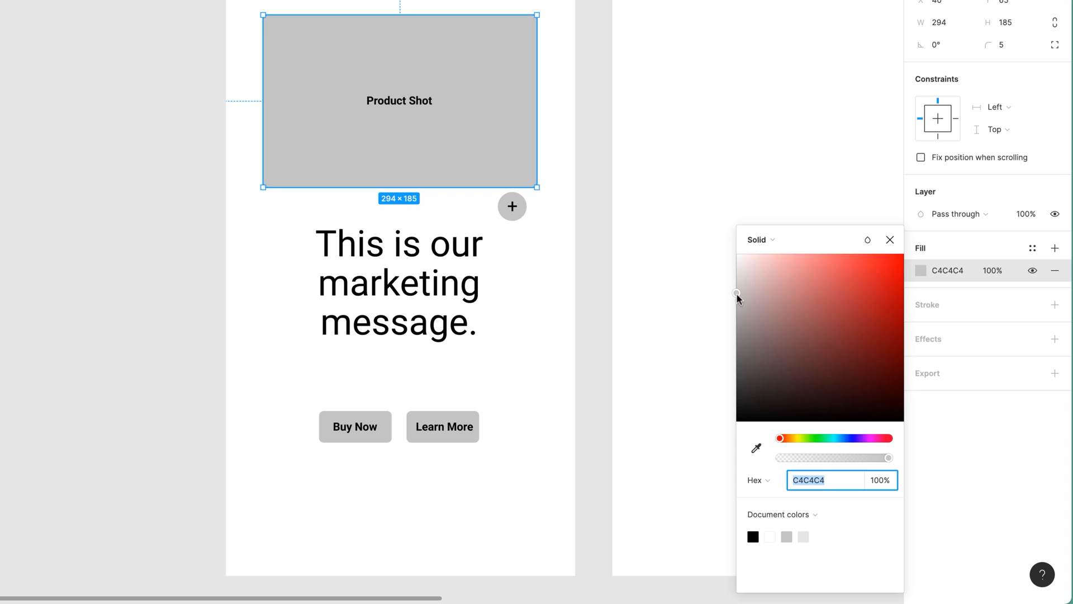
# Try red and green fills on the Product Shot, then shift the hue toward teal
pyautogui.click(876, 308)
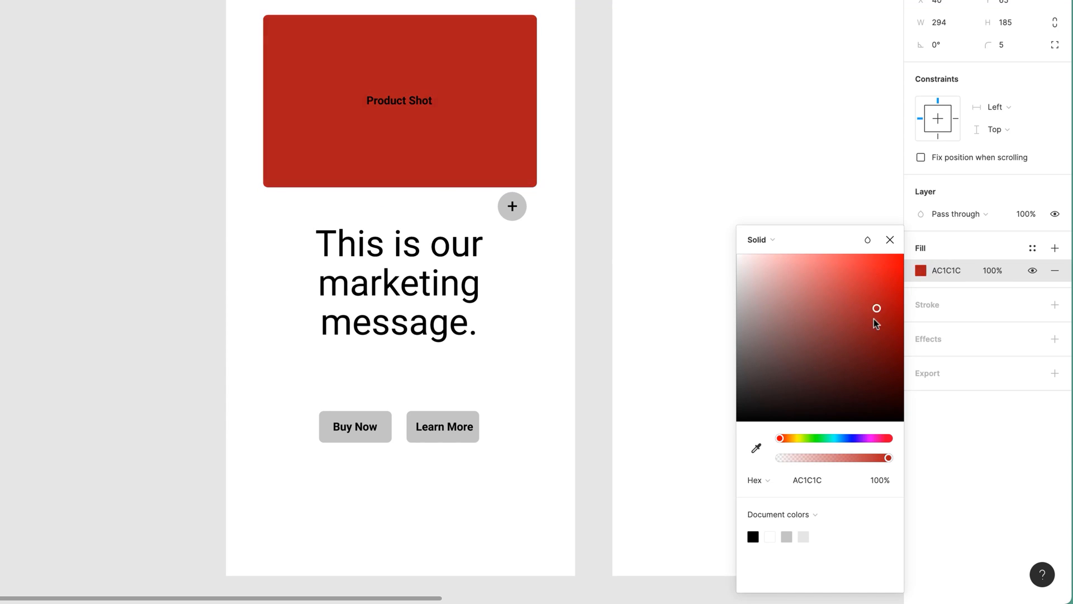
pyautogui.moveTo(877, 307); pyautogui.dragTo(835, 299)
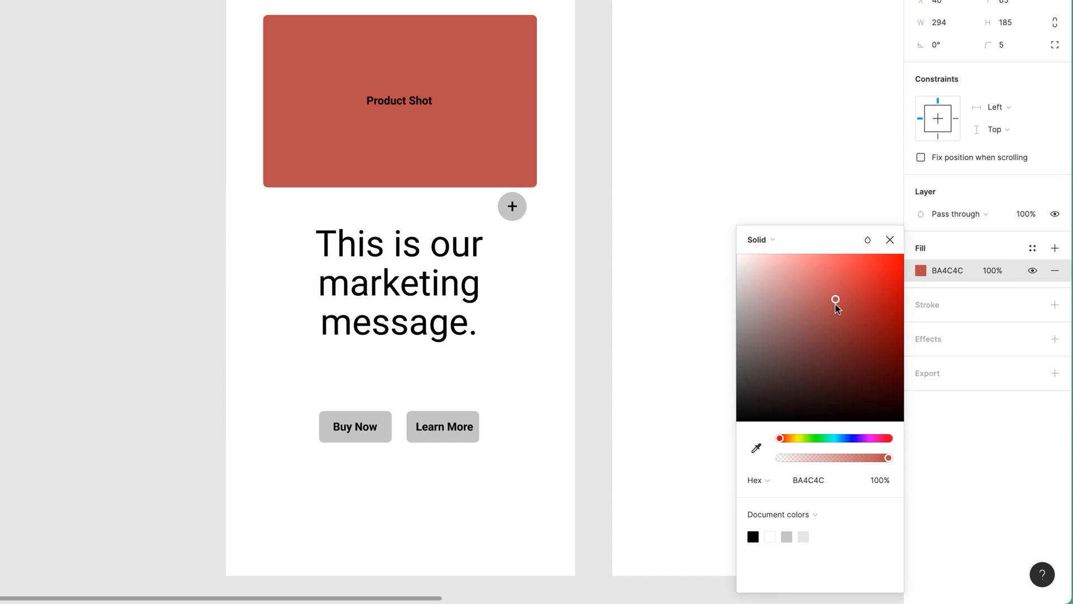
pyautogui.click(399, 101)
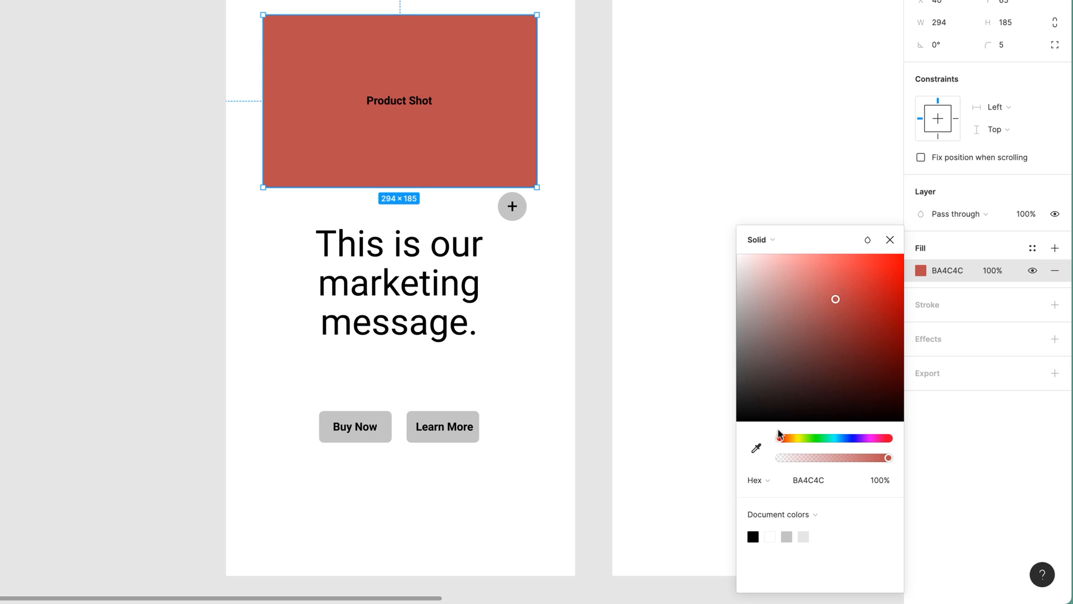
pyautogui.moveTo(779, 438); pyautogui.dragTo(821, 439)
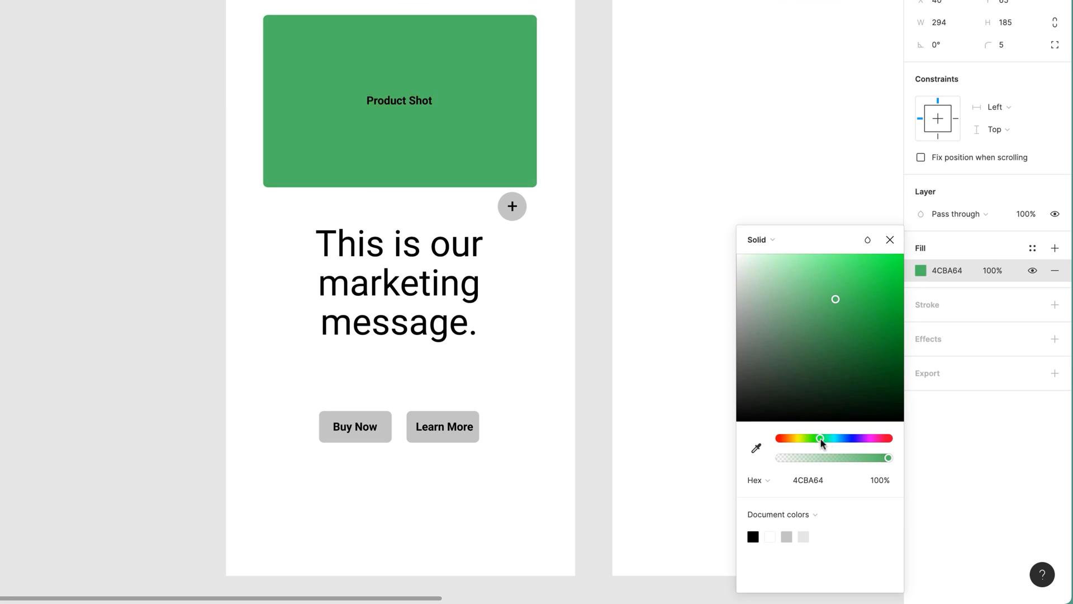
pyautogui.moveTo(821, 438); pyautogui.dragTo(824, 439)
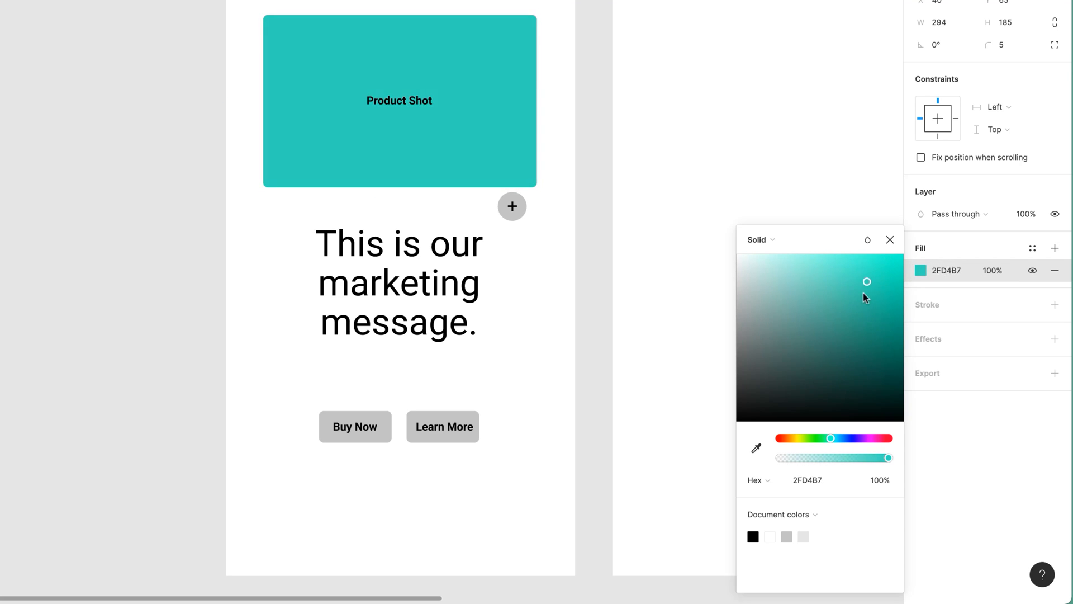
# Move through black and pale teal shades to settle on a vivid teal fill, 36ECCB
pyautogui.moveTo(866, 281); pyautogui.dragTo(737, 421)
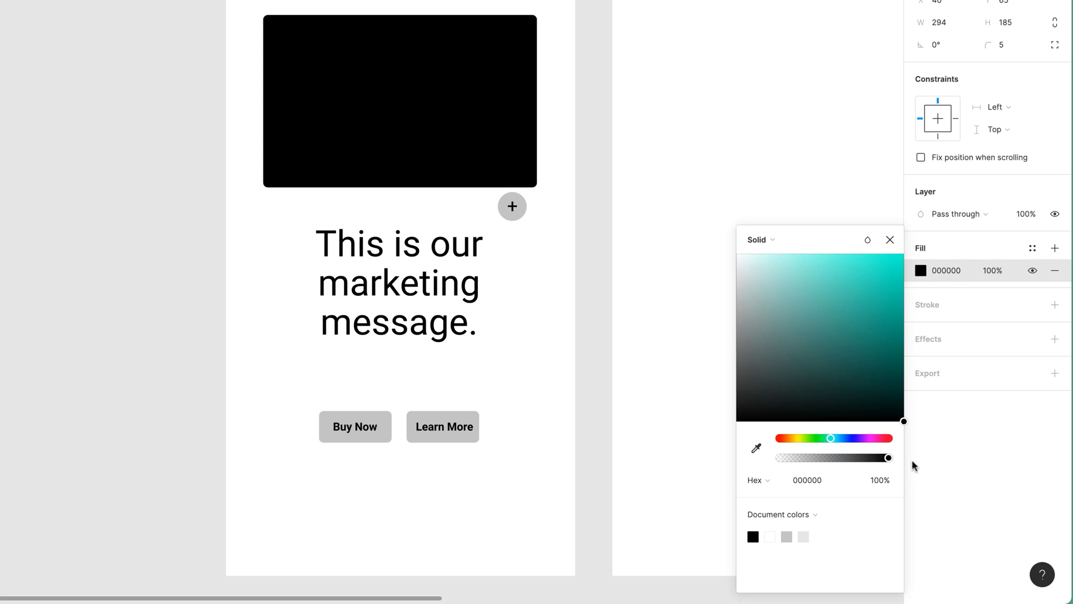
pyautogui.click(871, 259)
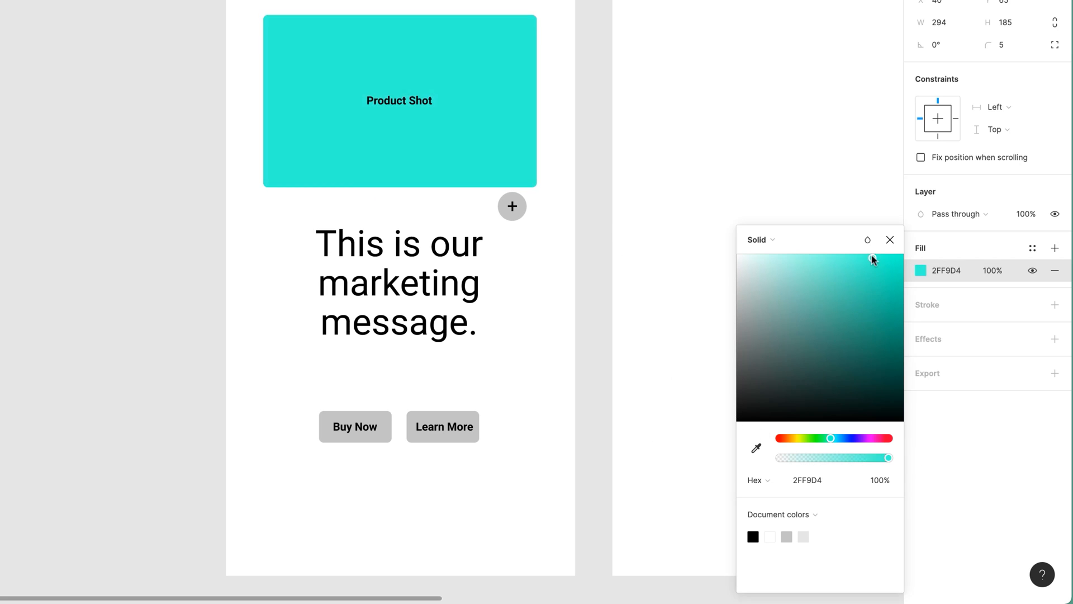
pyautogui.moveTo(872, 259); pyautogui.dragTo(878, 255)
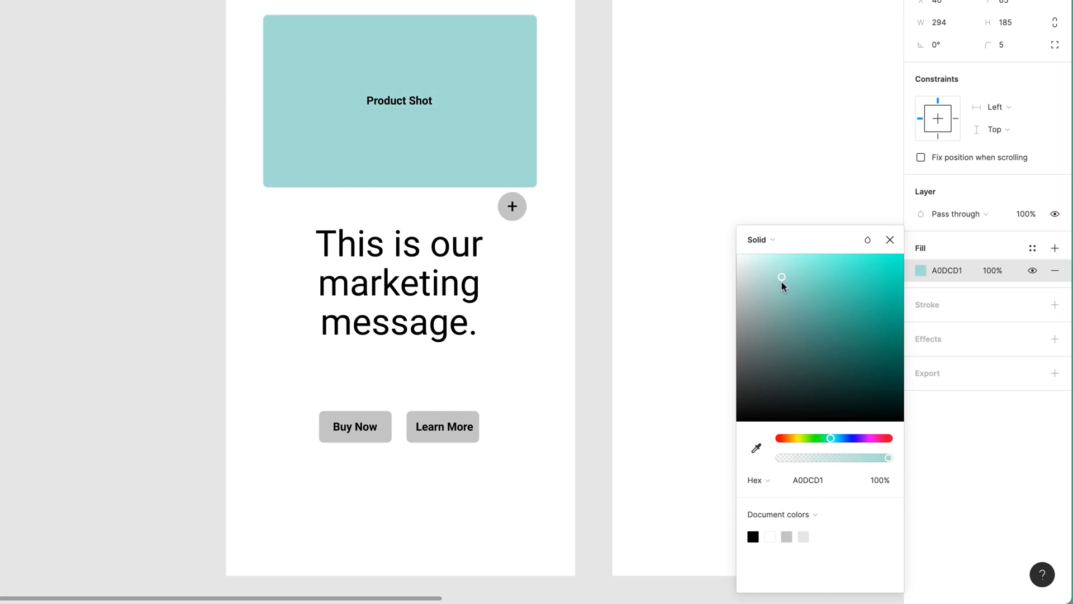
pyautogui.moveTo(783, 276); pyautogui.dragTo(737, 253)
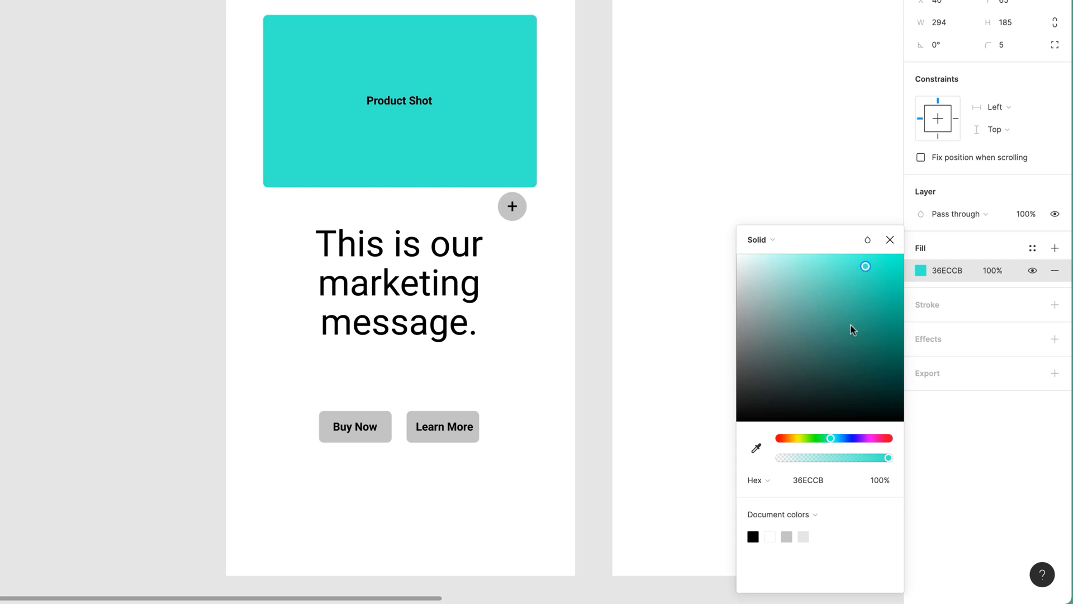
# Adjust the fill through blue and cyan to a greener mint teal, 49FAC5
pyautogui.click(398, 101)
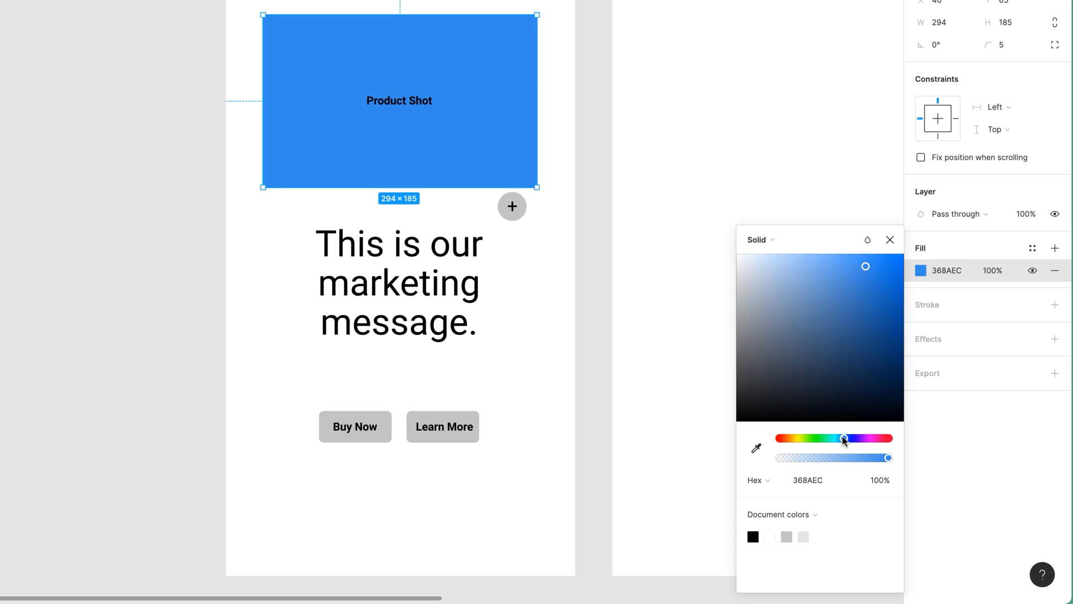
pyautogui.moveTo(842, 438); pyautogui.dragTo(835, 439)
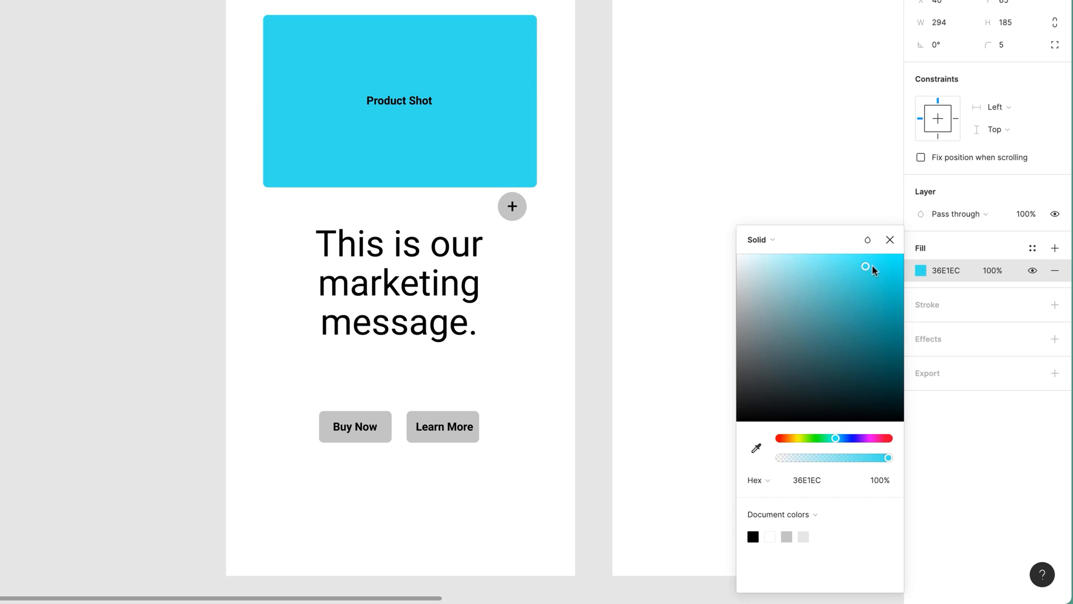
pyautogui.moveTo(865, 266); pyautogui.dragTo(884, 262)
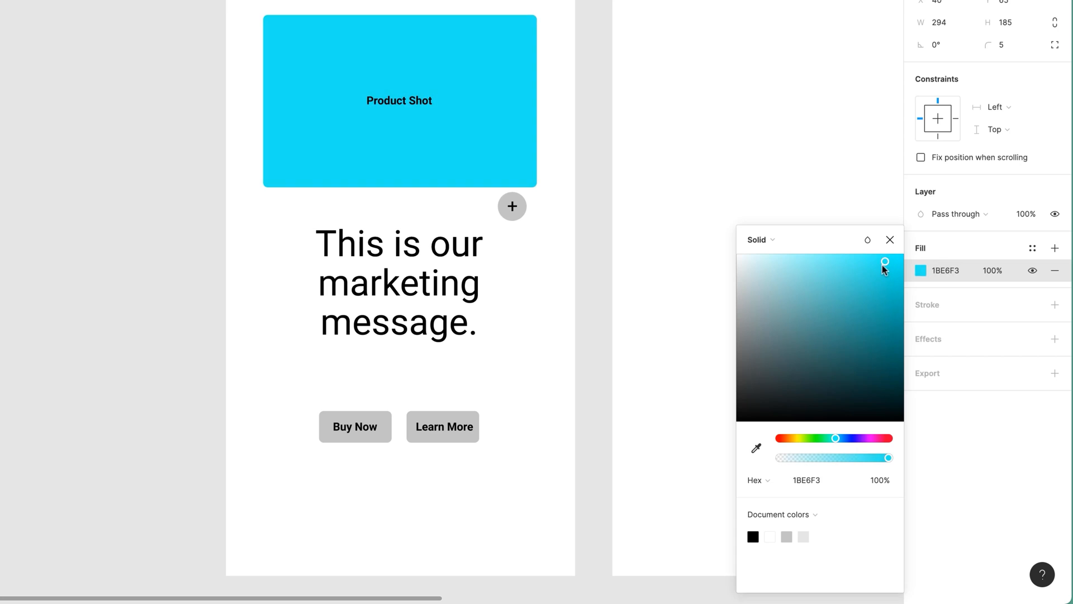
pyautogui.moveTo(883, 263); pyautogui.dragTo(842, 263)
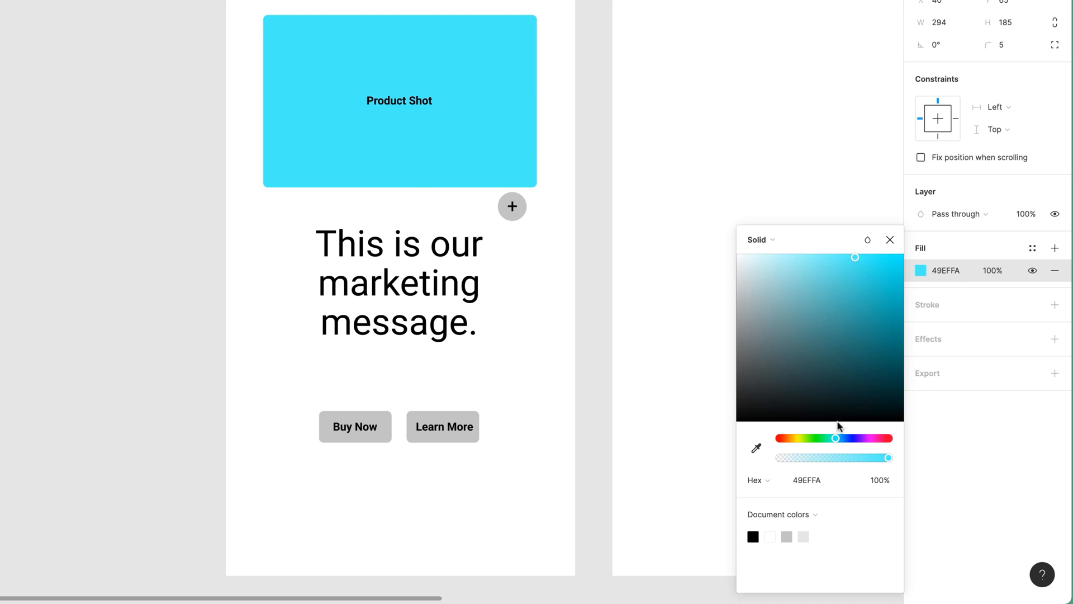
pyautogui.moveTo(835, 438); pyautogui.dragTo(831, 438)
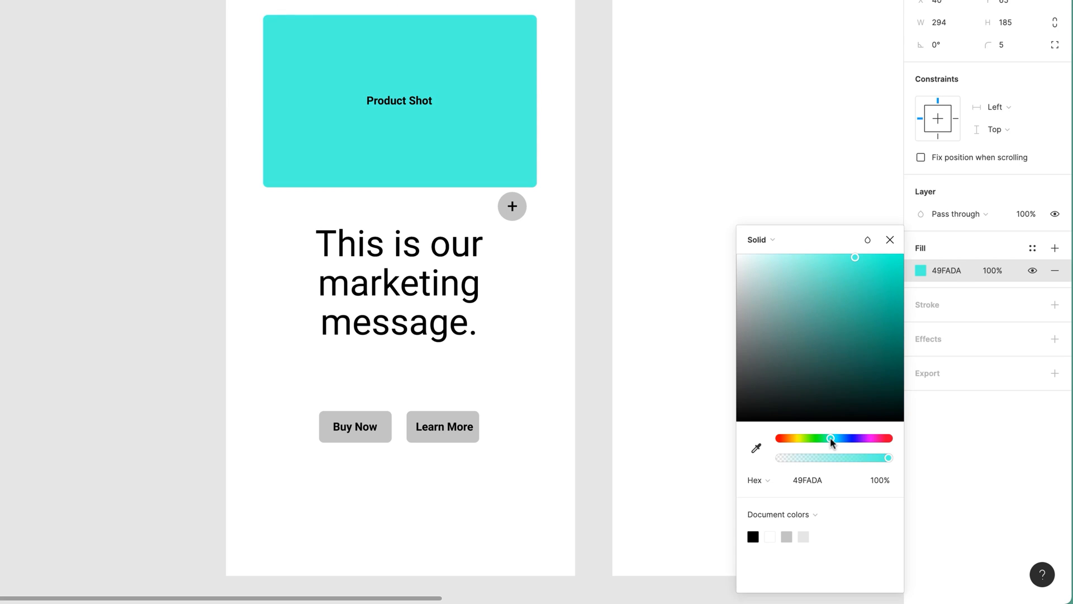
pyautogui.moveTo(830, 438); pyautogui.dragTo(812, 439)
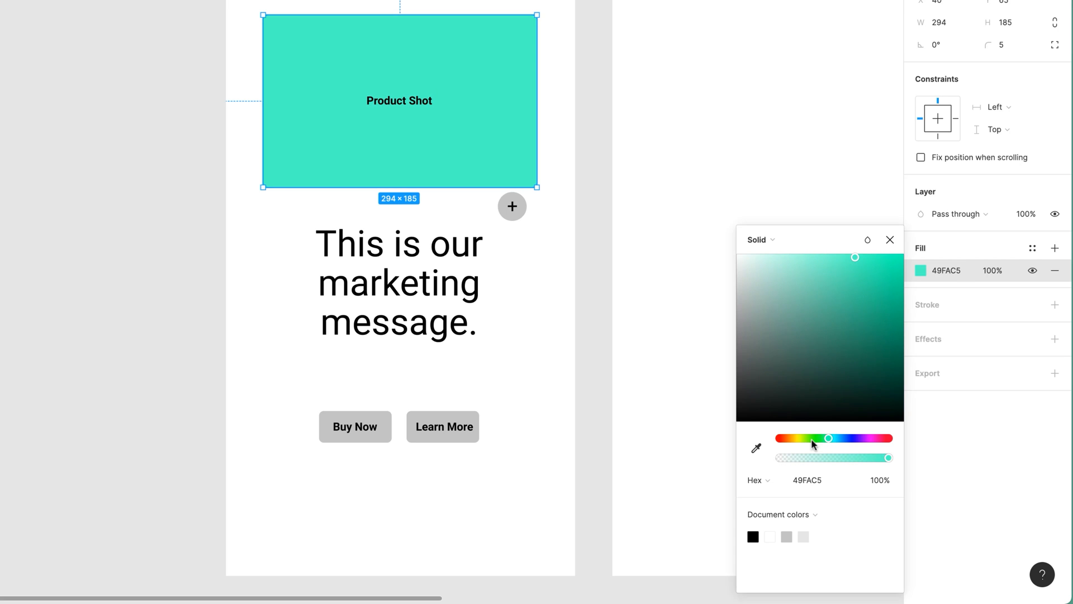
# Lower then restore the mint fill's opacity to 100% and keep the rectangle above the marketing message
pyautogui.moveTo(890, 457); pyautogui.dragTo(836, 457)
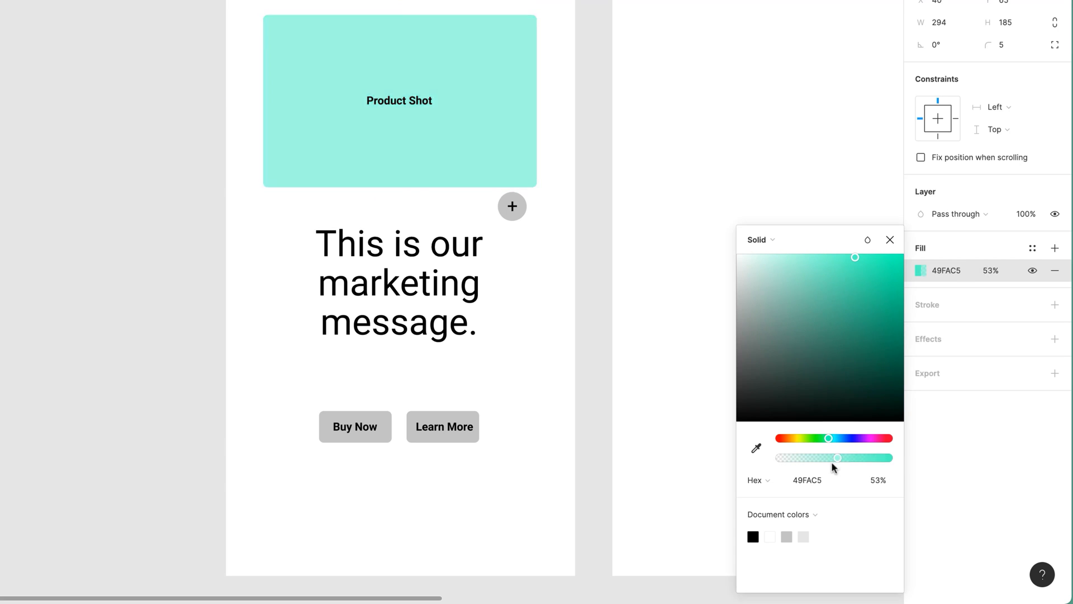
pyautogui.moveTo(828, 458); pyautogui.dragTo(859, 457)
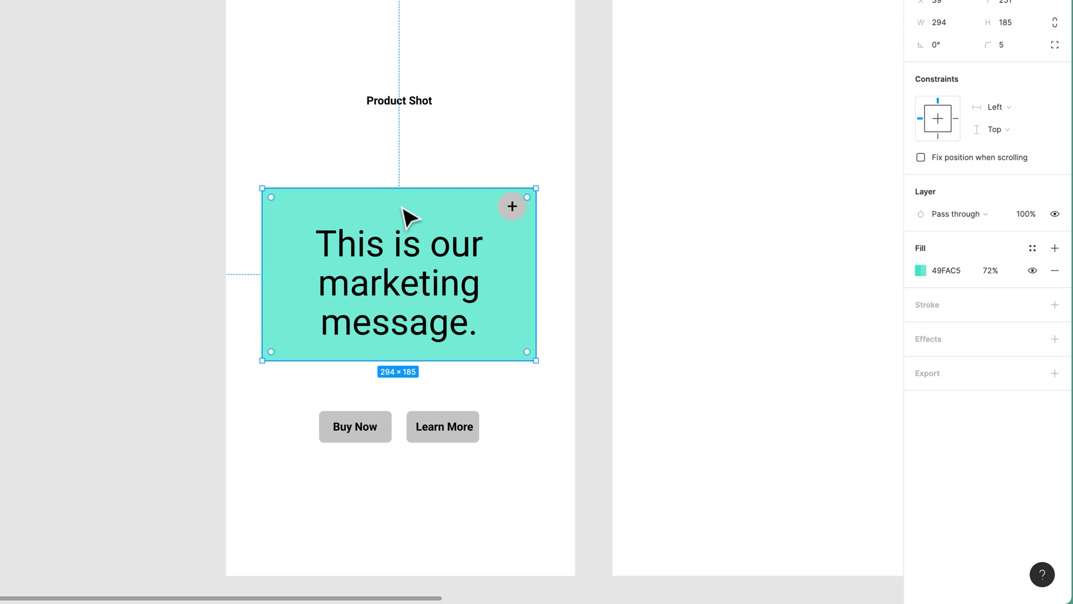
pyautogui.moveTo(399, 274); pyautogui.dragTo(459, 409)
pyautogui.write('100')
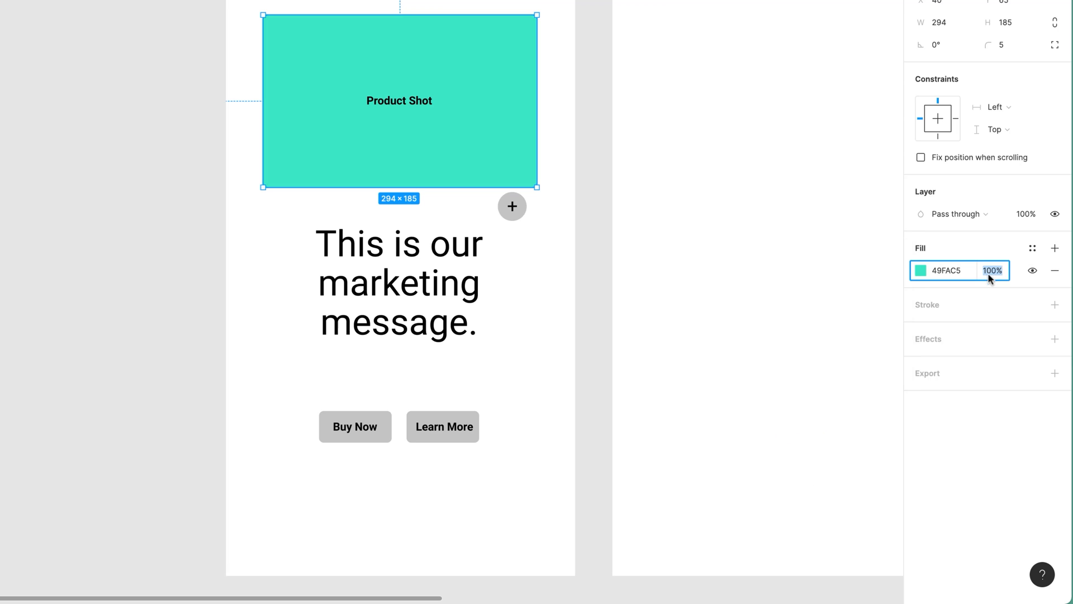
pyautogui.write('50')
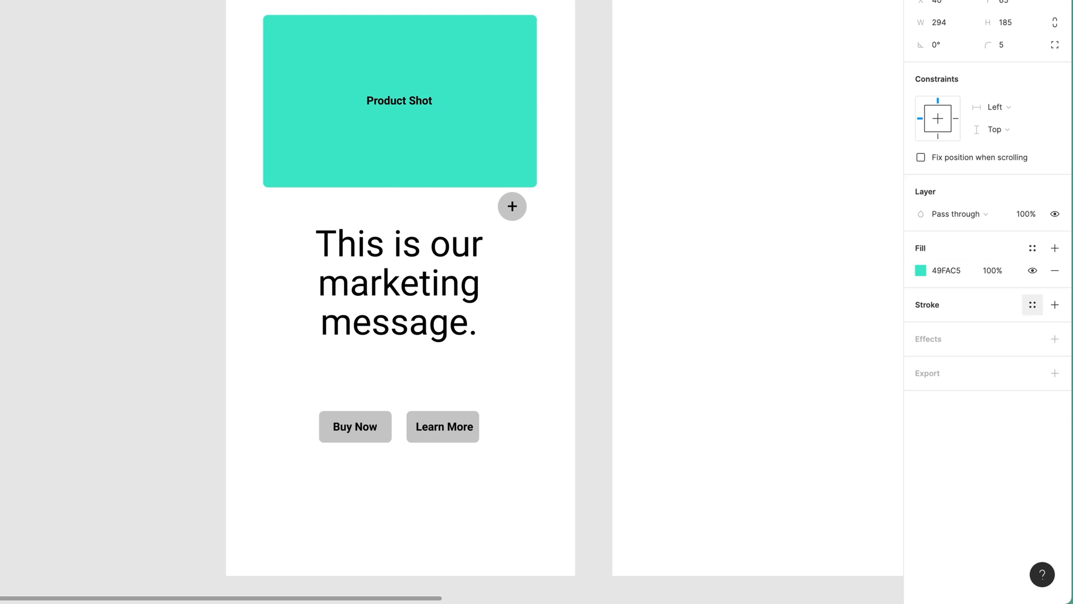
# View the Product Shot's mint fill value in CSS, HSL and then HSB (162, 71, 98)
pyautogui.click(921, 270)
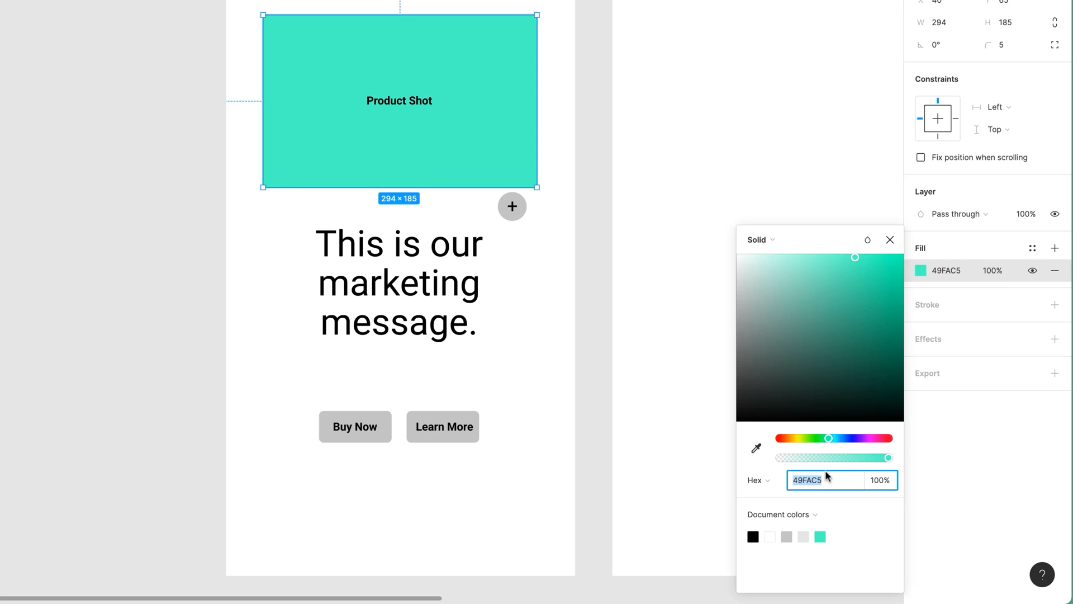
pyautogui.moveTo(819, 503)
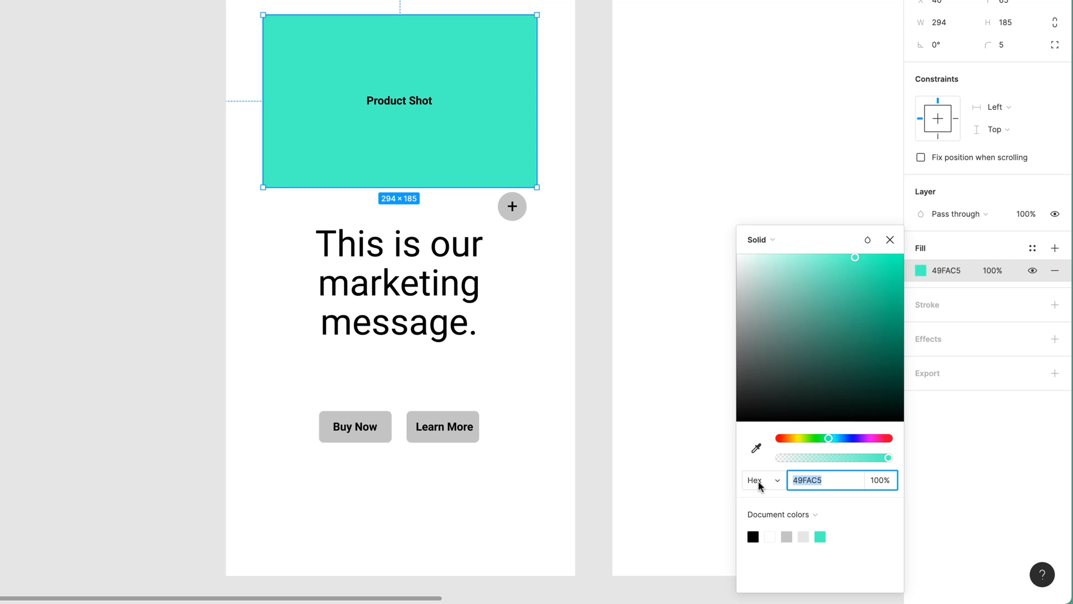
pyautogui.click(761, 480)
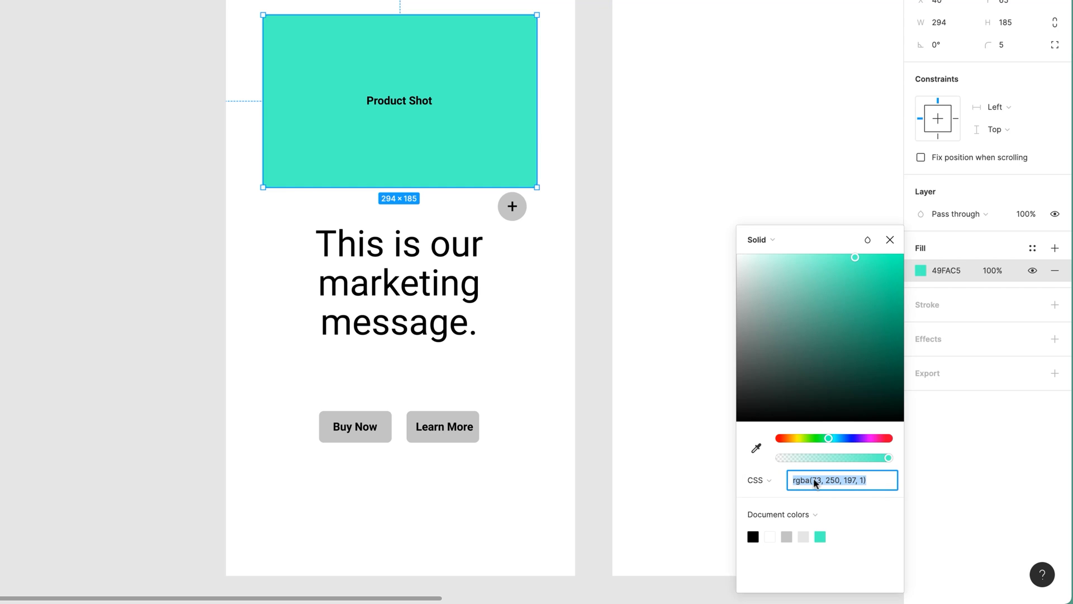
pyautogui.click(758, 480)
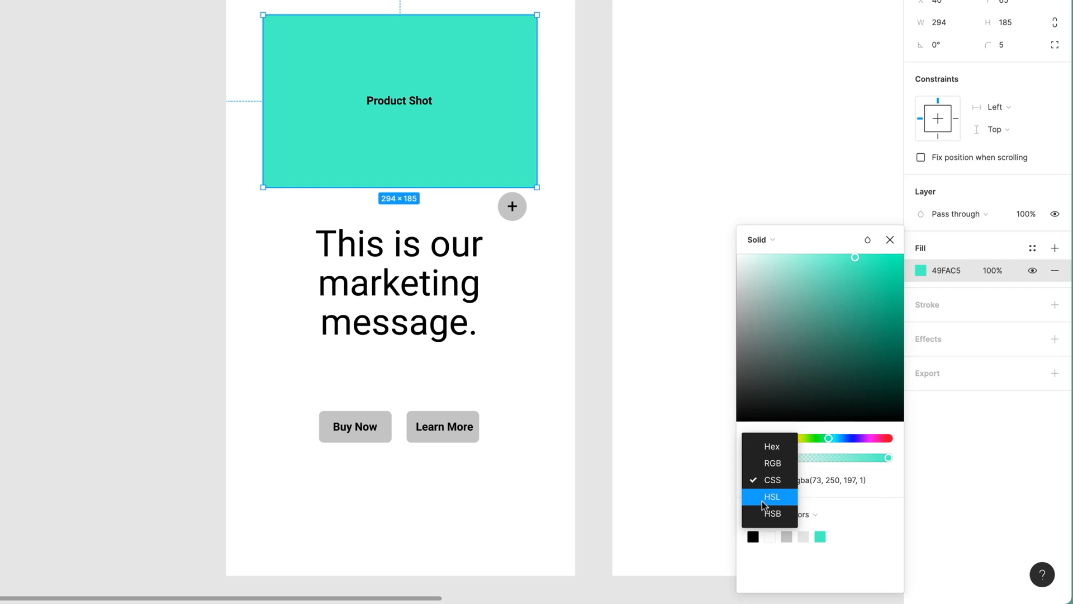
pyautogui.click(773, 497)
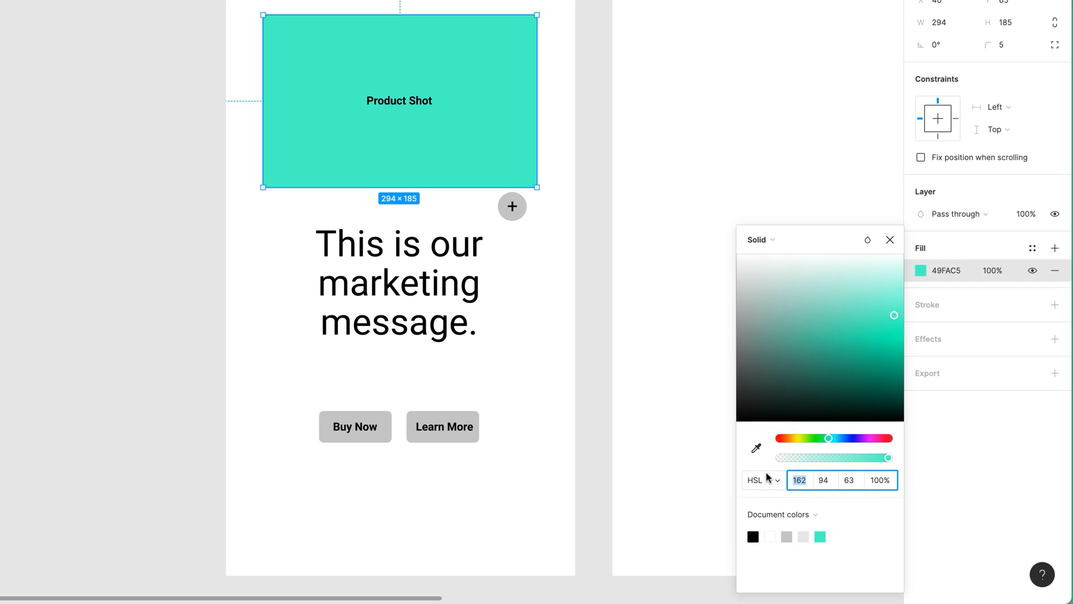
pyautogui.click(759, 480)
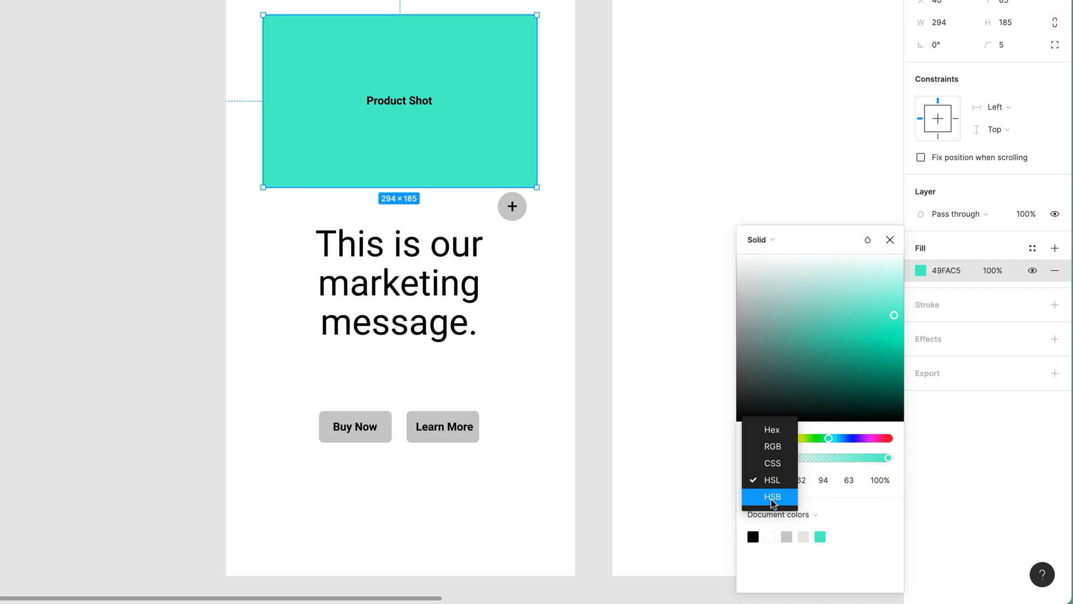
pyautogui.click(772, 497)
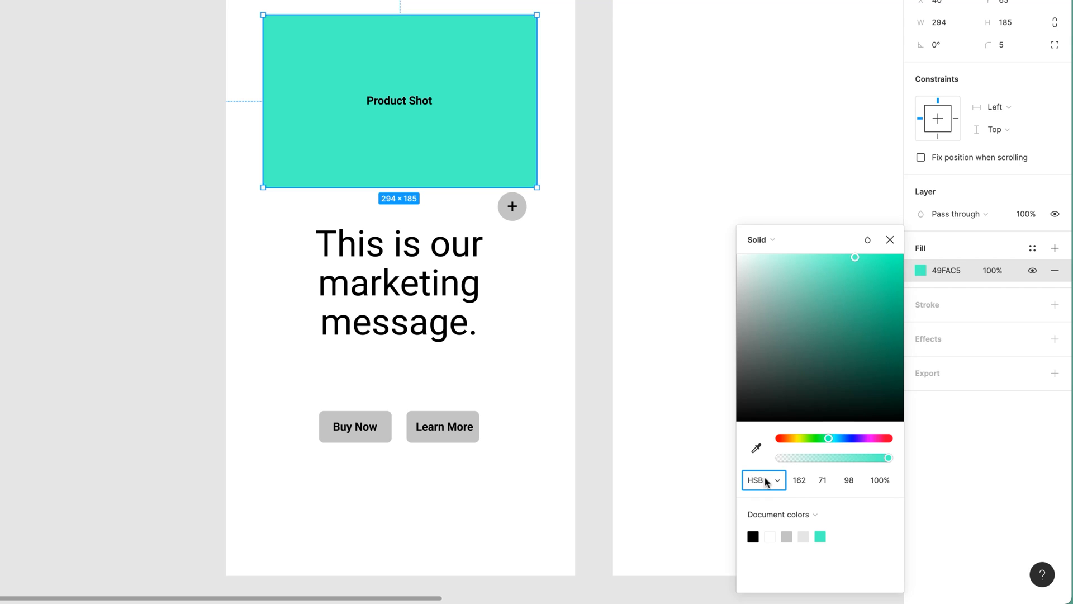
# Switch the value back to hex and eyedropper the Product Shot teal onto the Learn More button
pyautogui.click(763, 480)
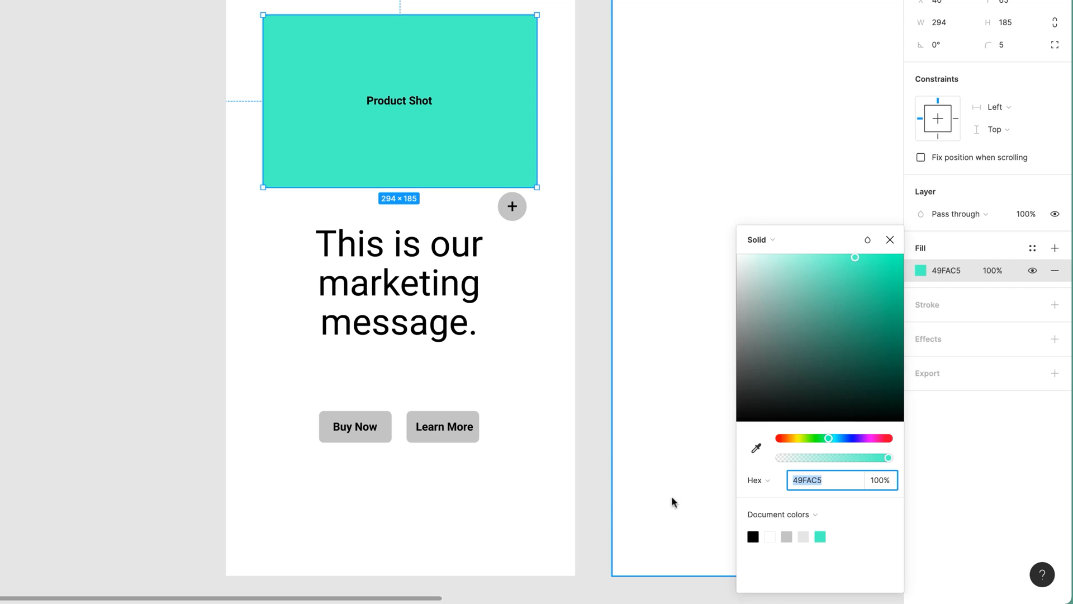
pyautogui.moveTo(729, 447)
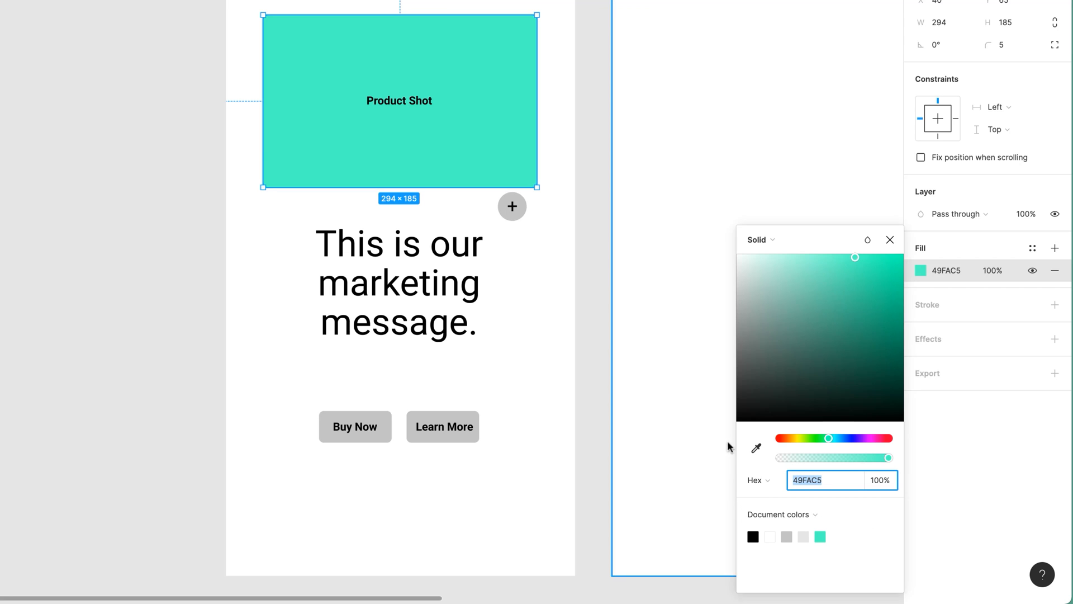
pyautogui.click(443, 426)
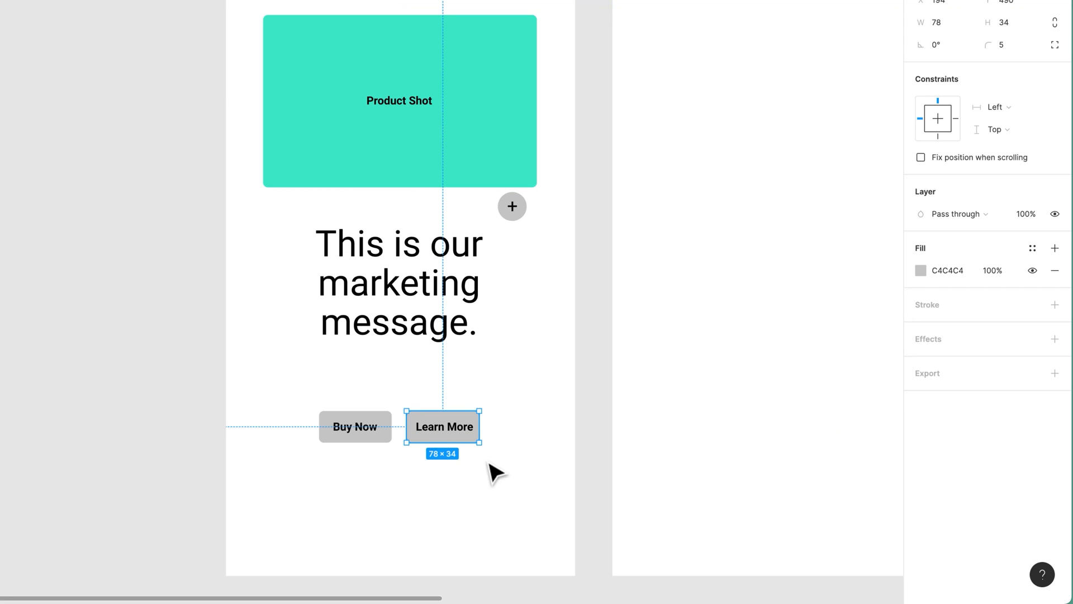
pyautogui.moveTo(475, 427)
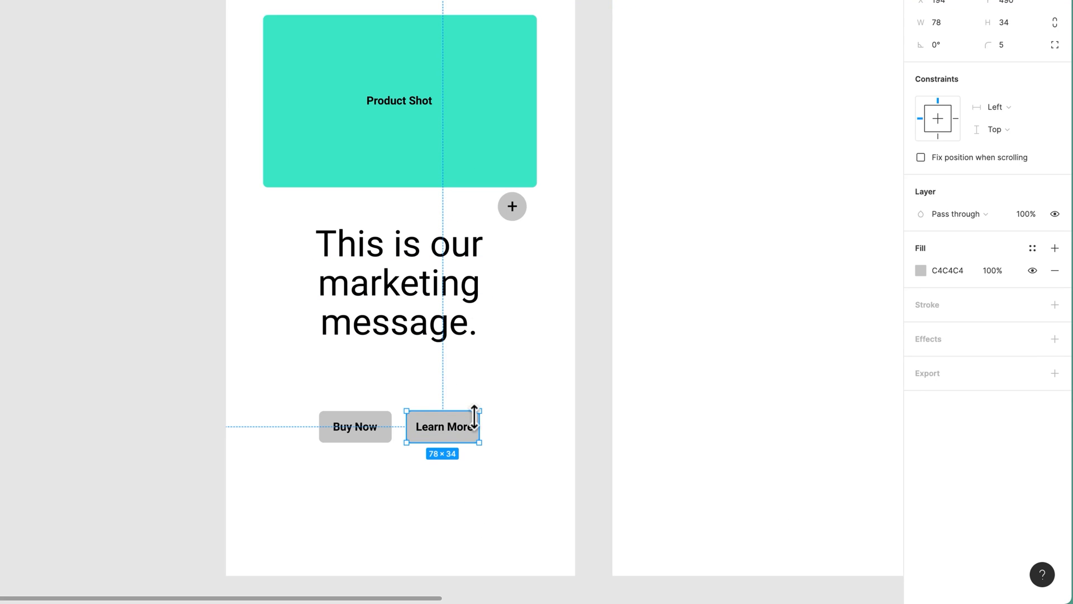
pyautogui.click(921, 270)
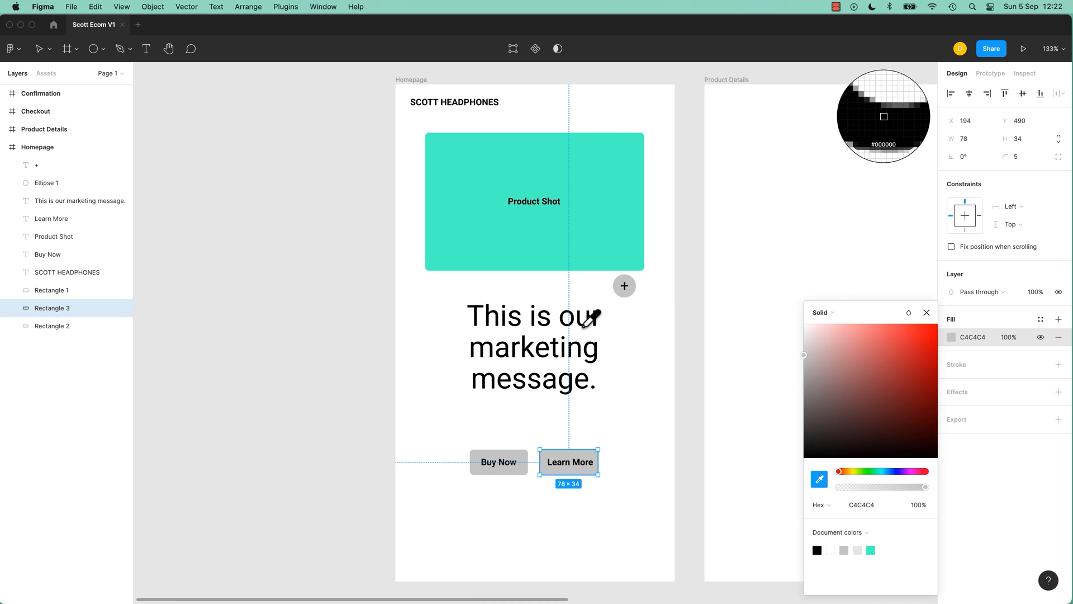
pyautogui.moveTo(623, 224)
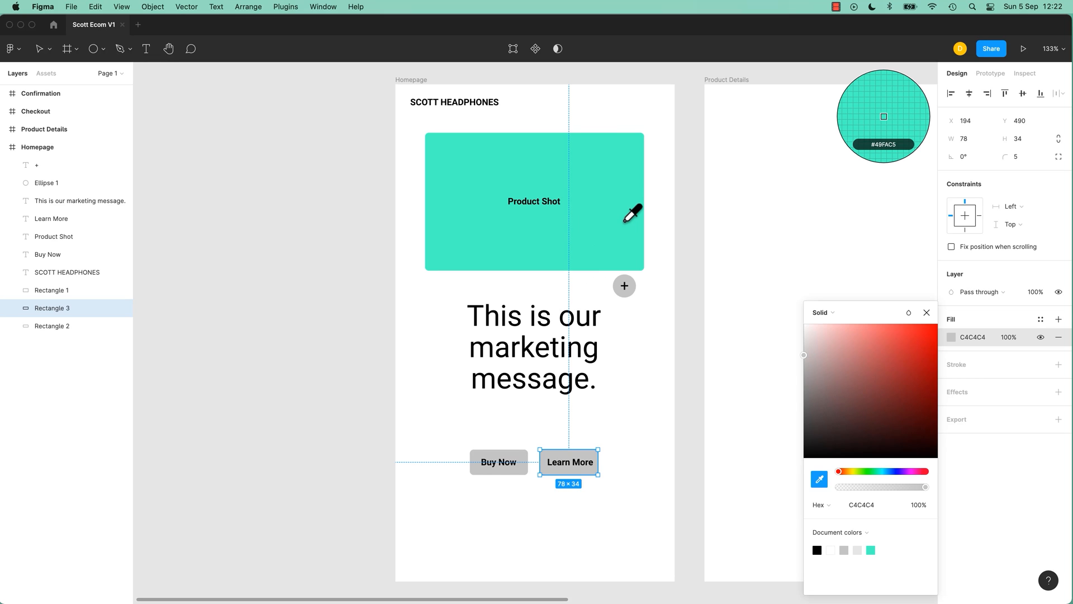
pyautogui.moveTo(625, 286)
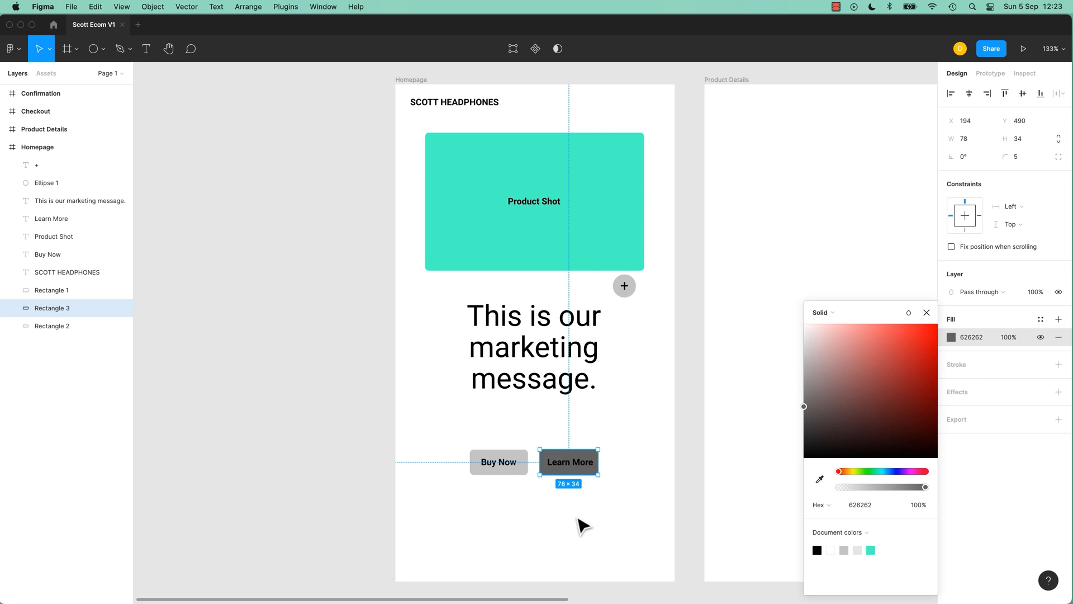
pyautogui.moveTo(821, 479)
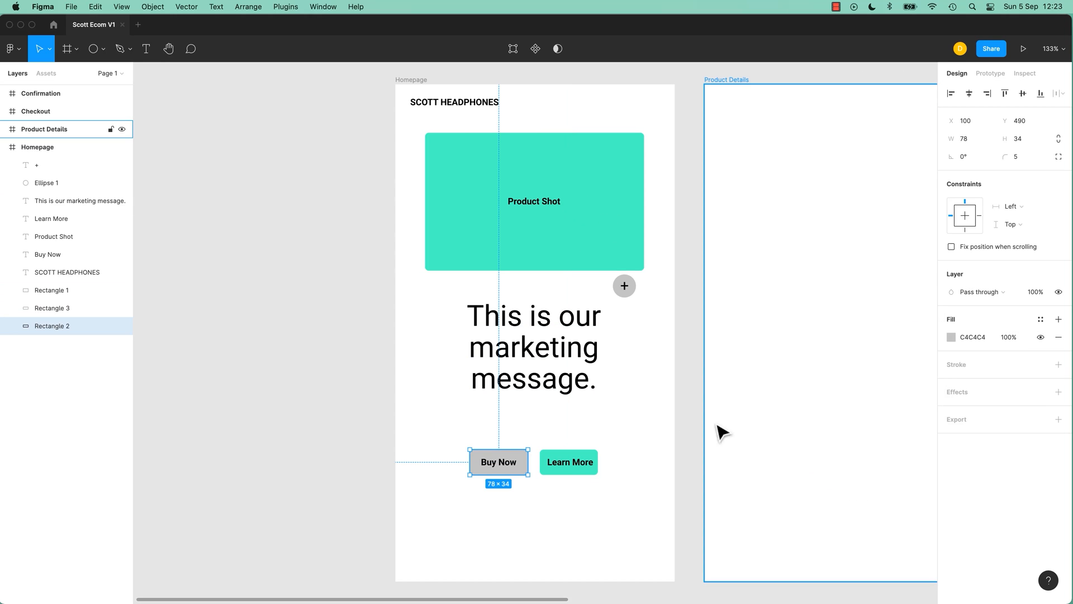
pyautogui.click(951, 337)
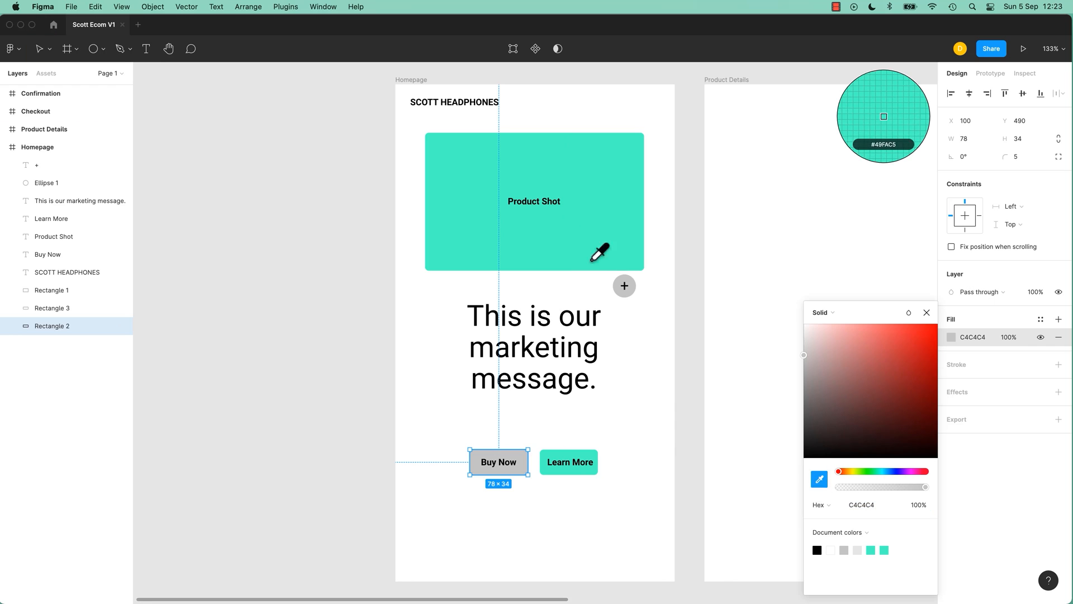
pyautogui.click(597, 257)
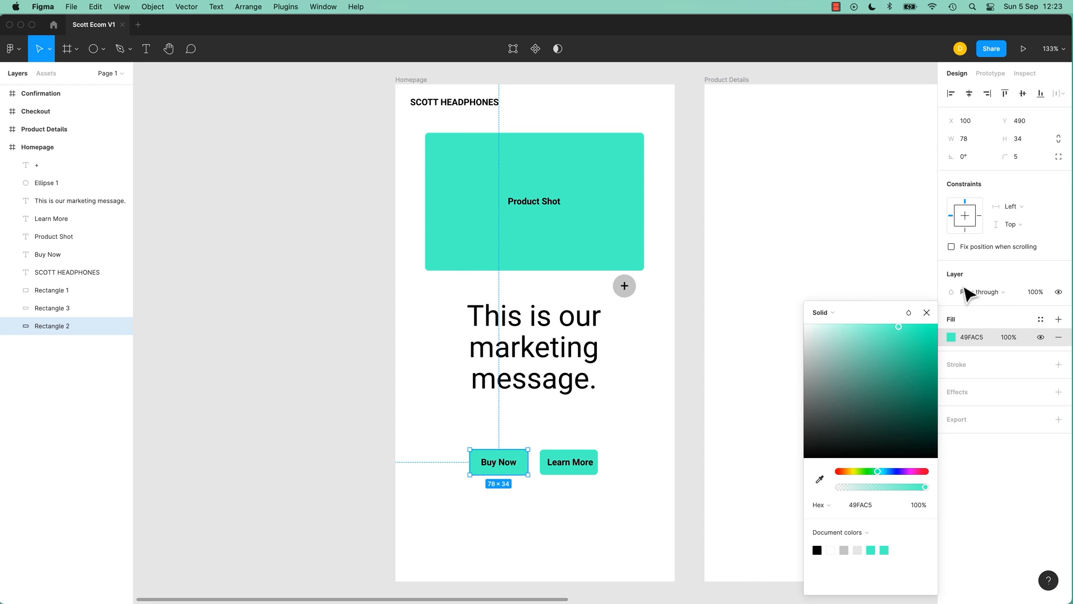
pyautogui.moveTo(929, 399)
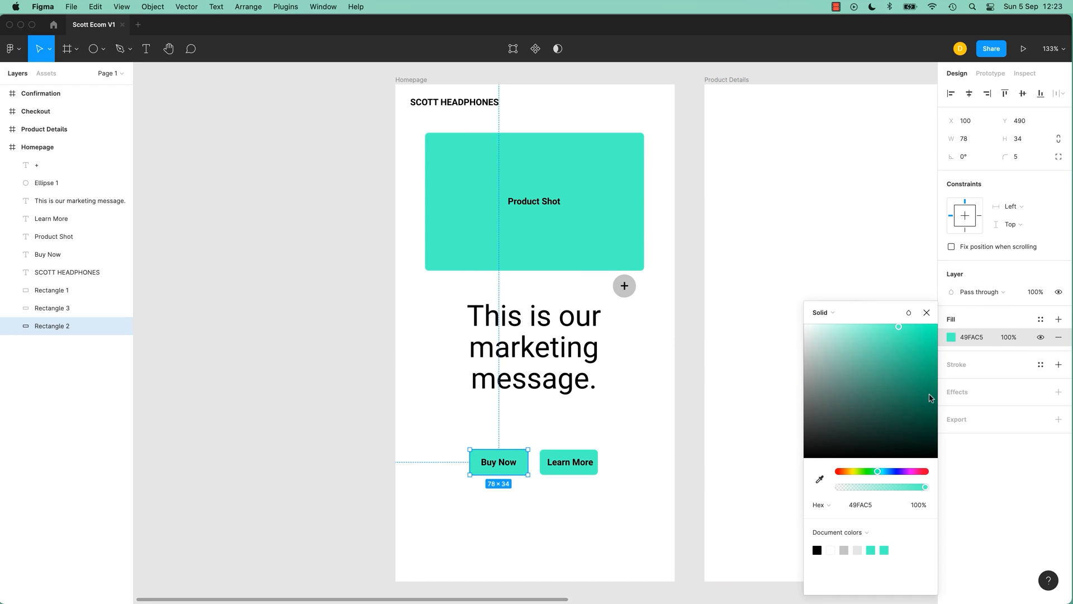
pyautogui.moveTo(705, 422)
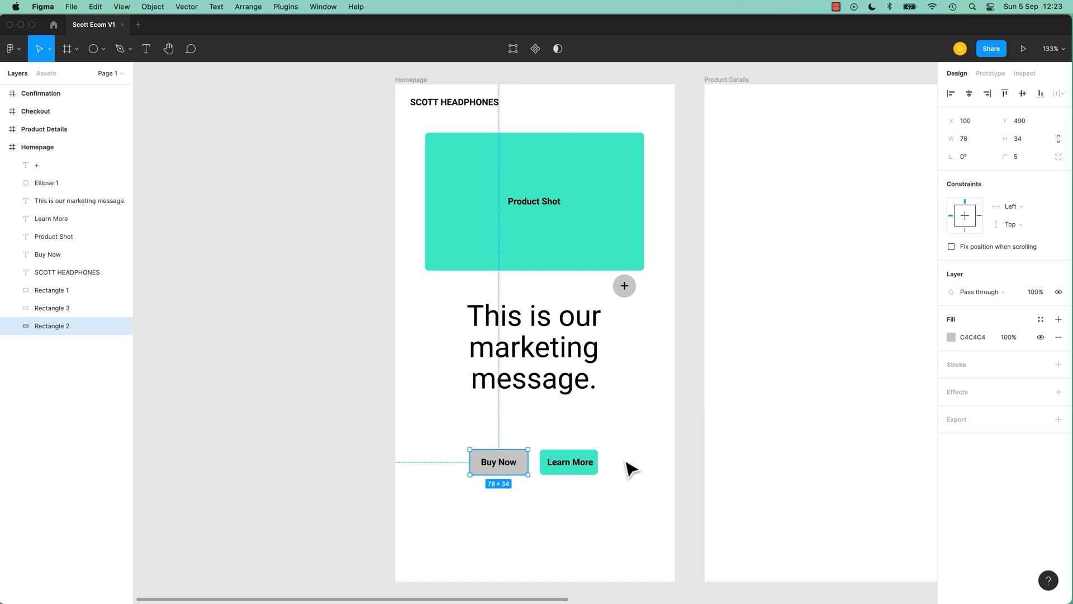
# Sample the Product Shot's mint teal onto the Buy Now button and the plus circle
pyautogui.click(569, 462)
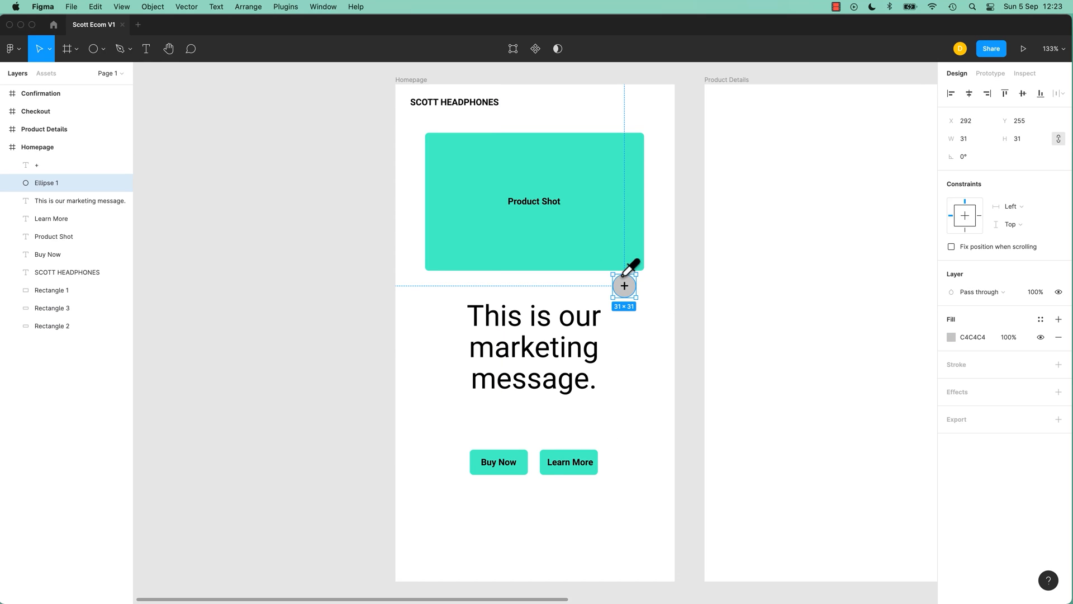
pyautogui.click(623, 286)
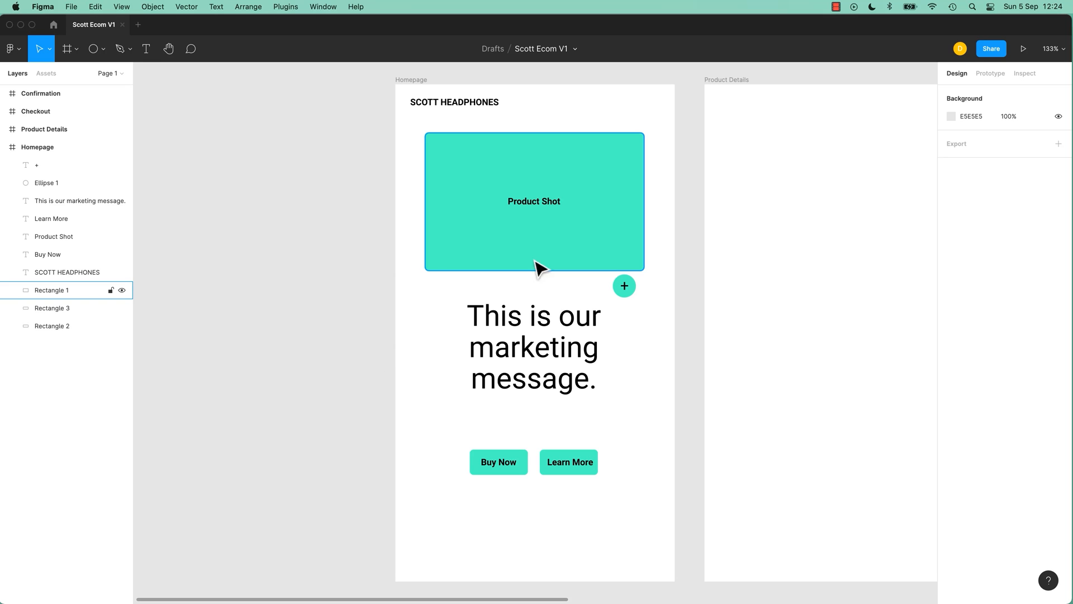
pyautogui.moveTo(541, 260)
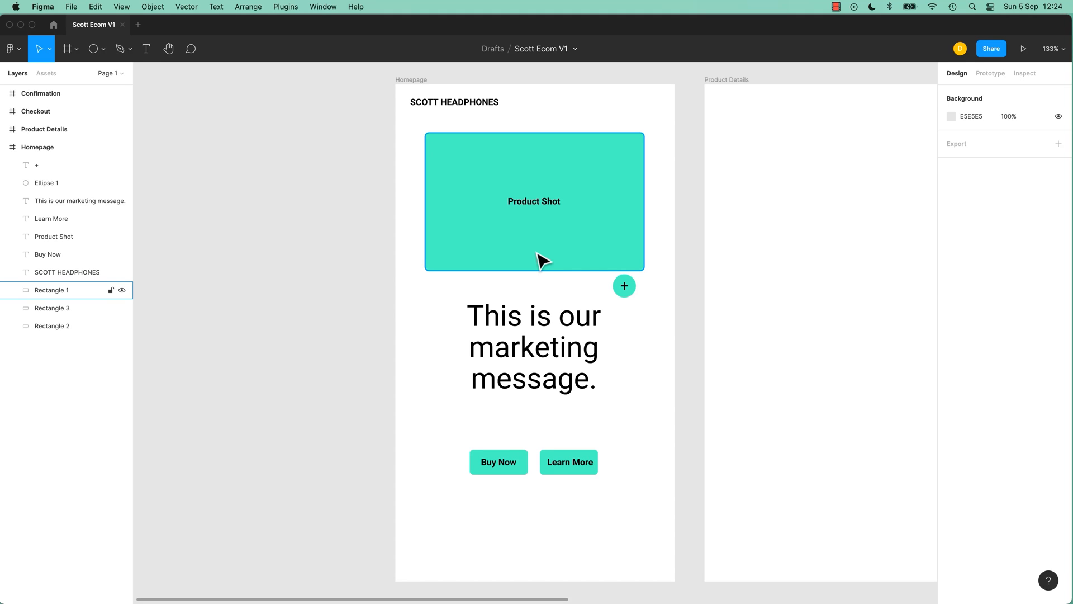
pyautogui.moveTo(523, 273)
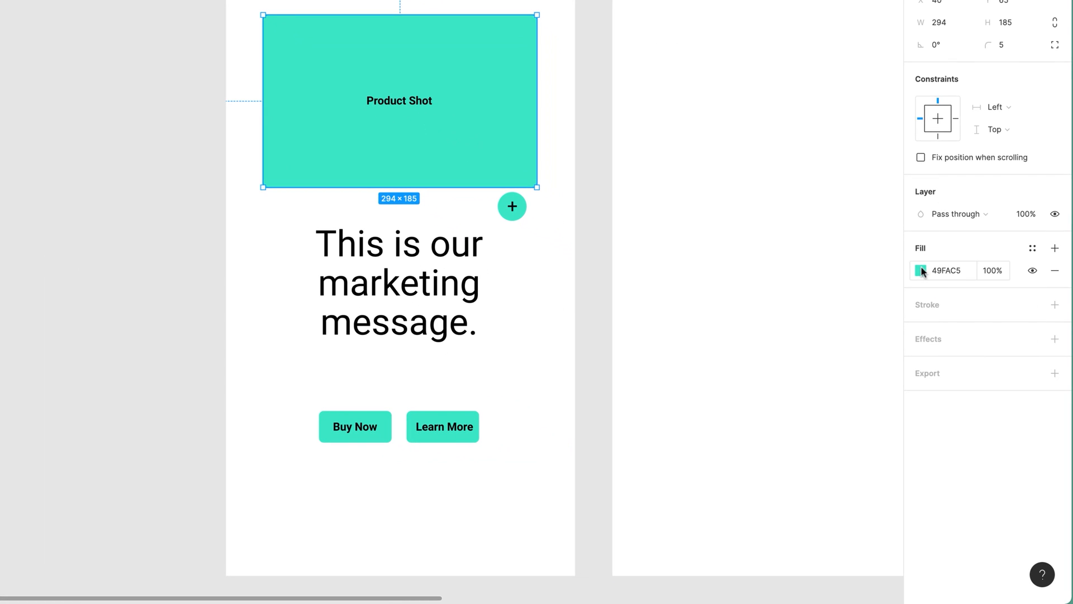
pyautogui.click(920, 271)
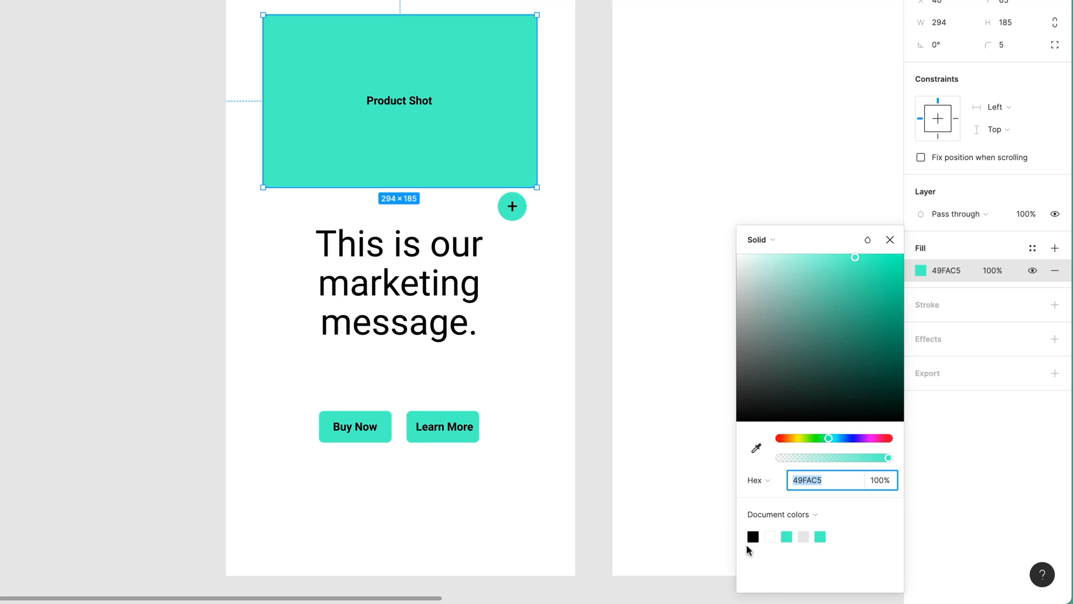
pyautogui.moveTo(800, 568)
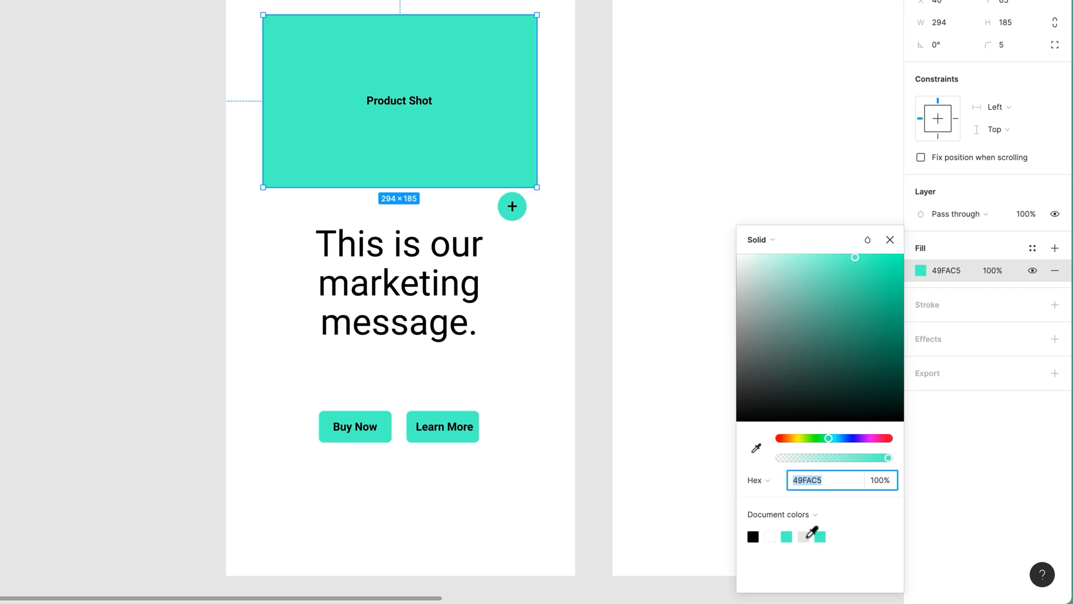
pyautogui.click(443, 427)
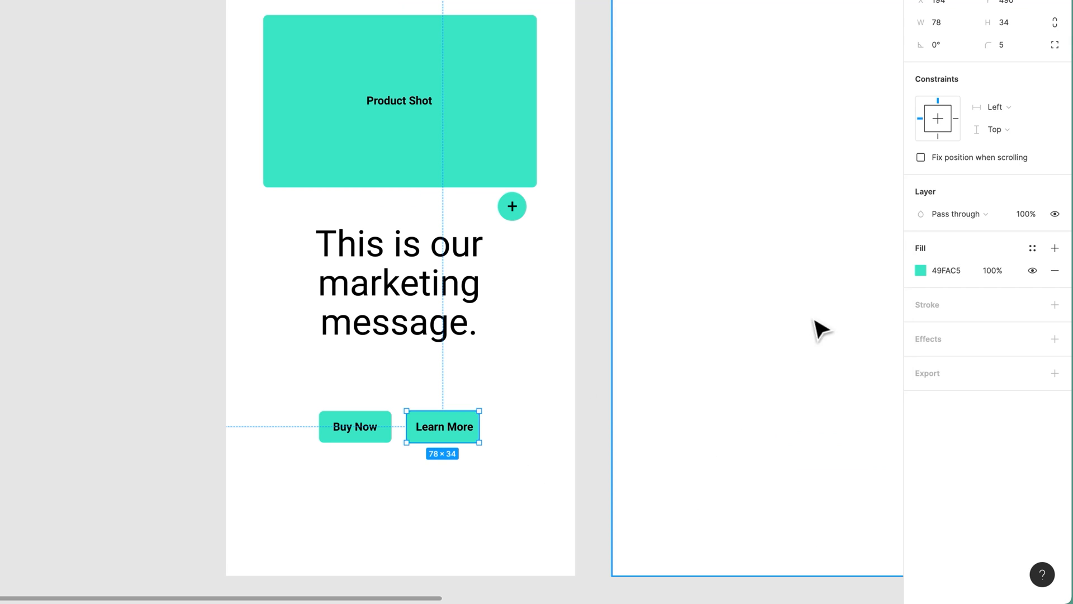
pyautogui.click(922, 271)
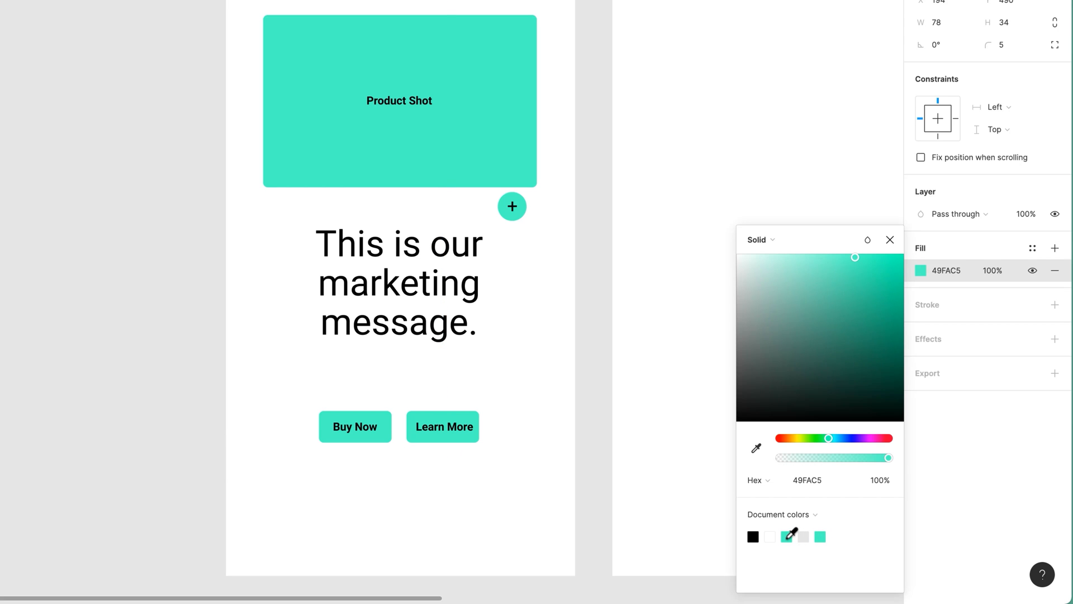
pyautogui.click(443, 427)
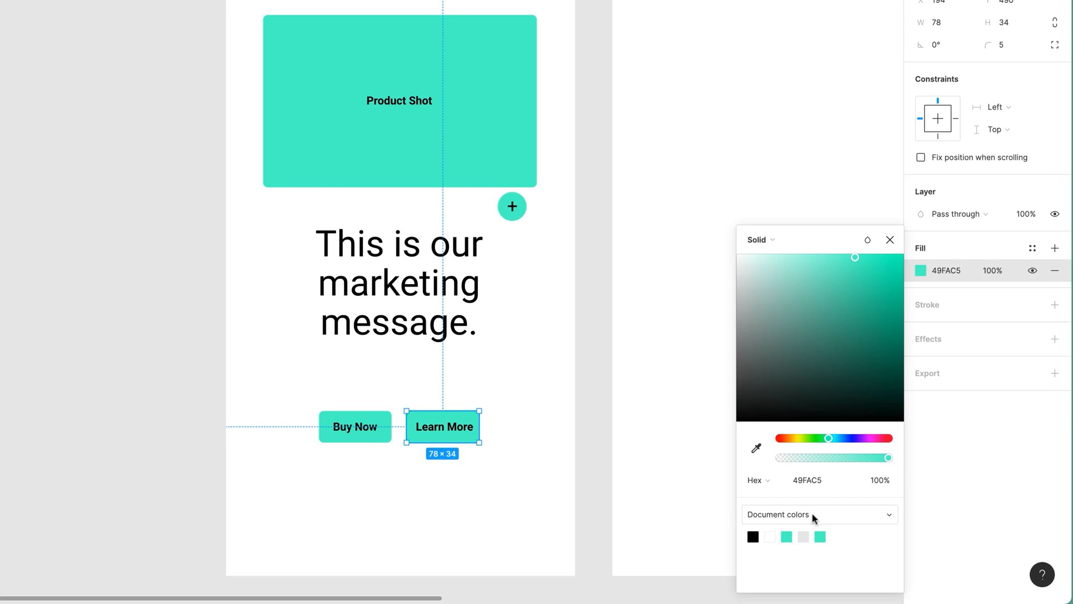
pyautogui.click(819, 514)
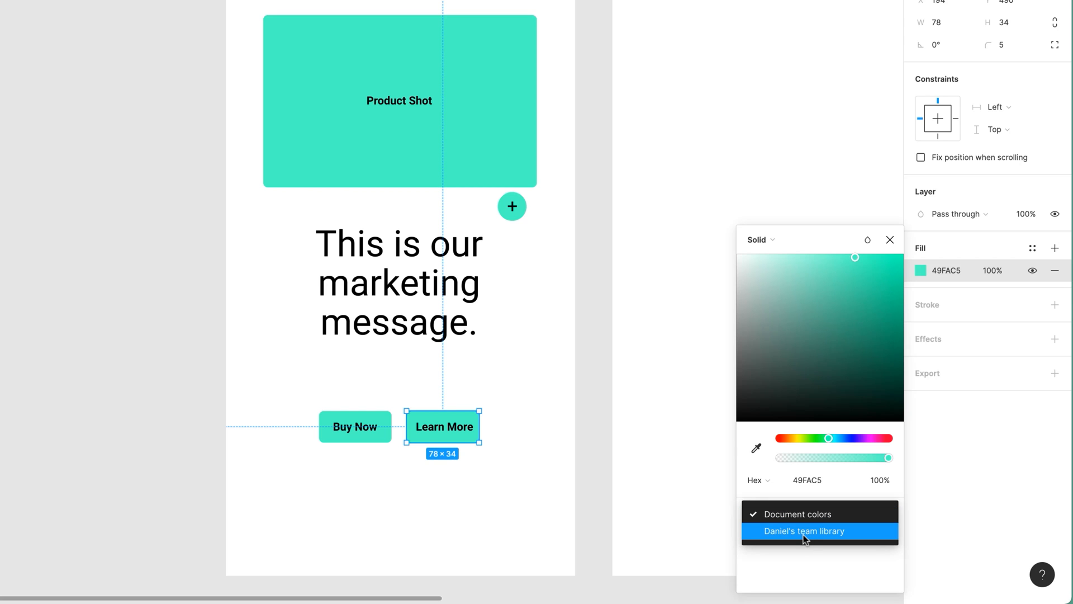
pyautogui.moveTo(805, 541)
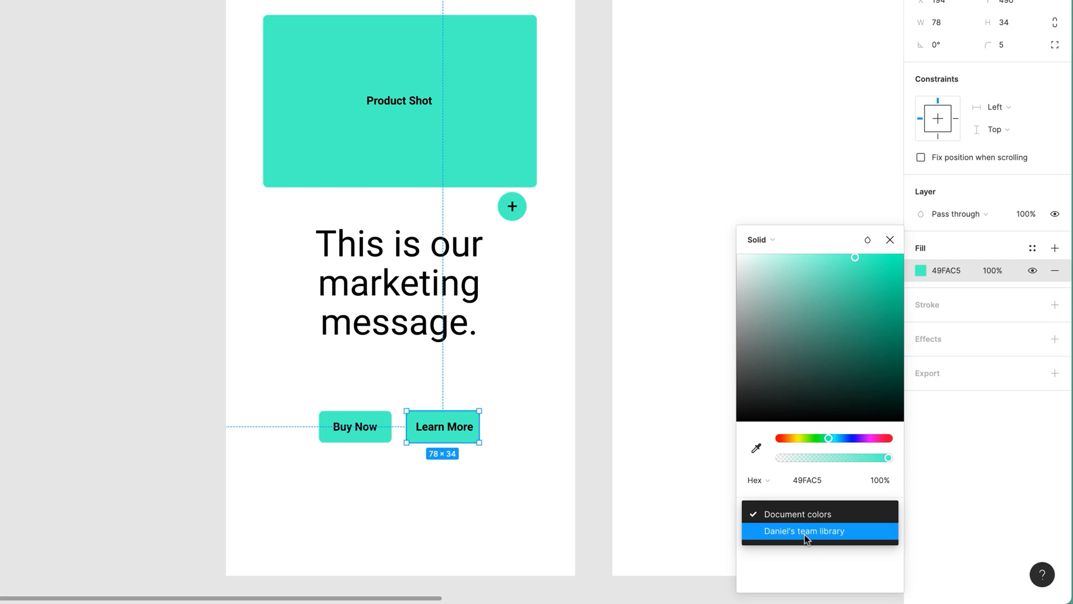
pyautogui.click(797, 513)
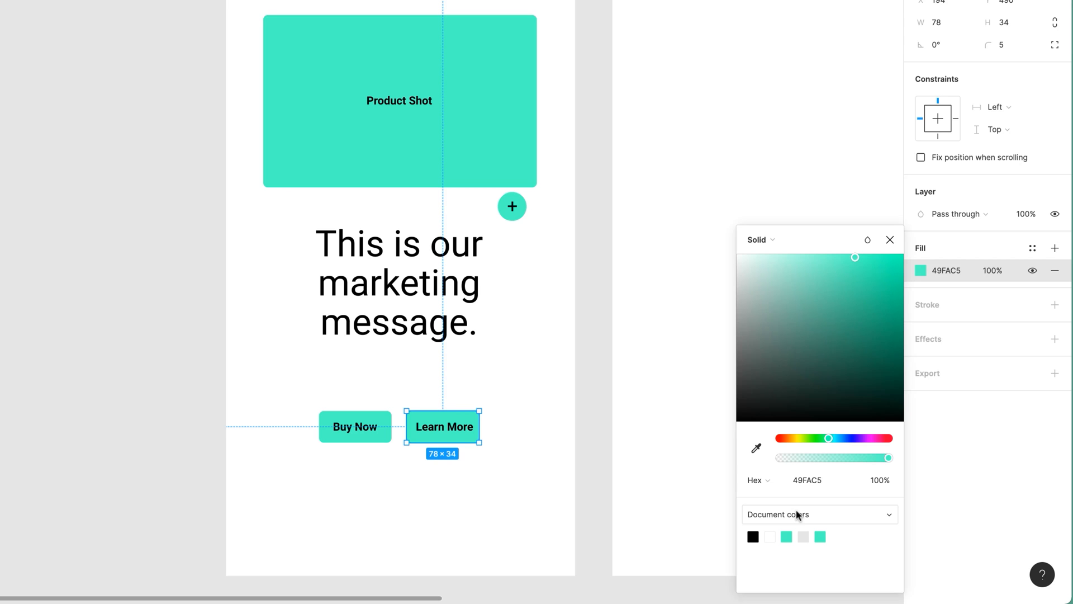
pyautogui.moveTo(770, 526)
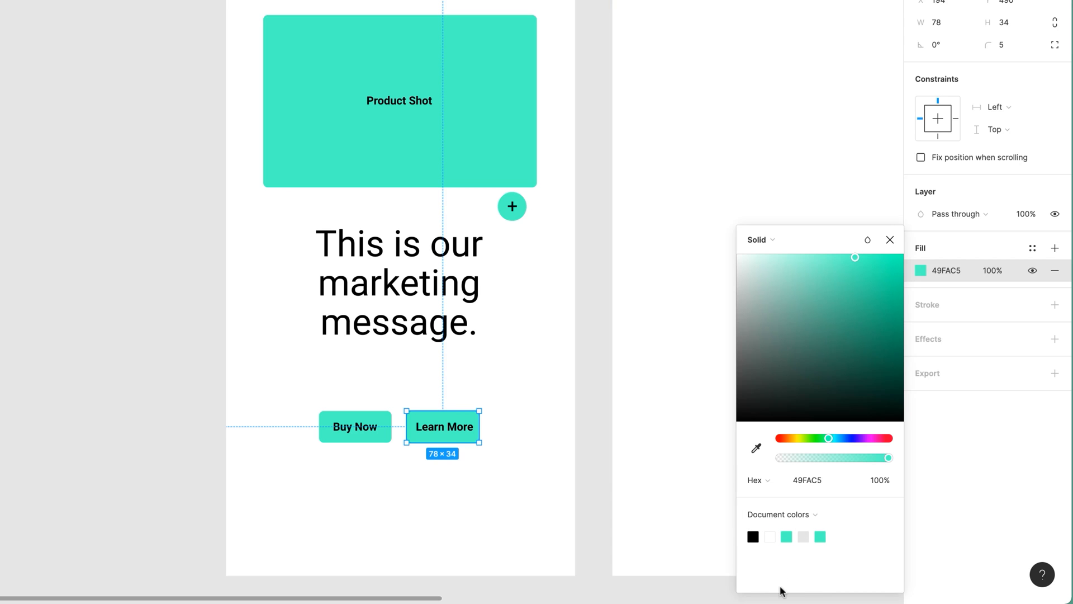
pyautogui.moveTo(582, 302)
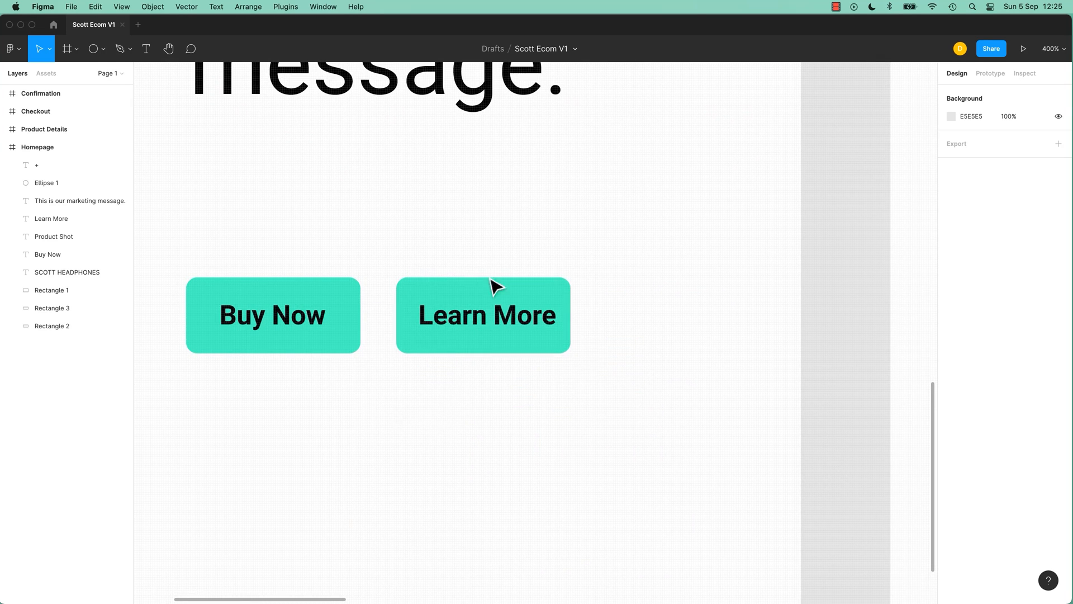
# Widen the Learn More button rectangle from 78 to 88 wide so it extends past its label
pyautogui.click(483, 315)
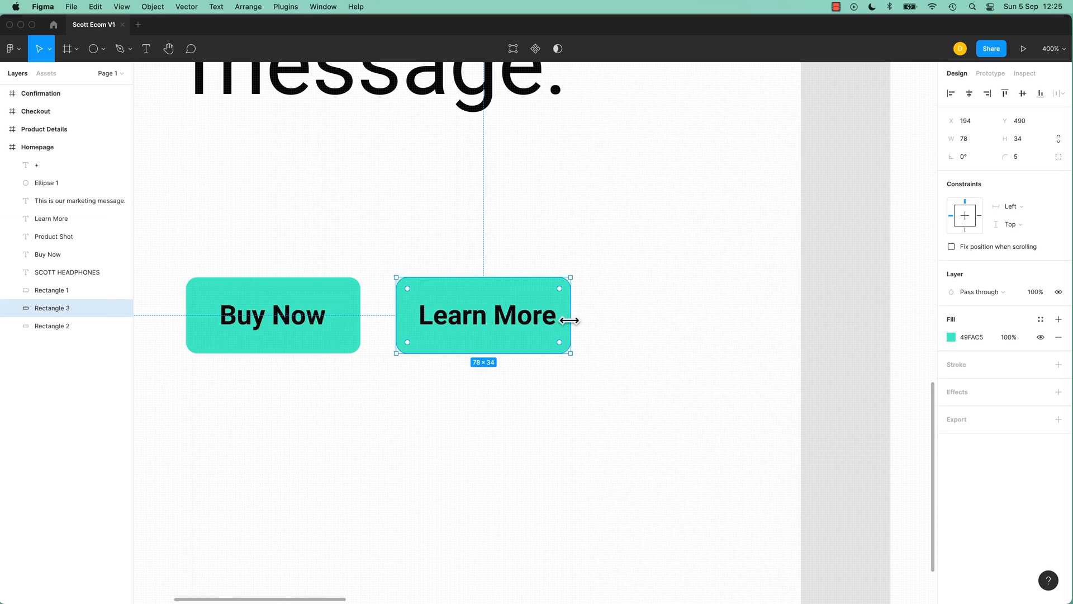
pyautogui.moveTo(570, 320); pyautogui.dragTo(598, 319)
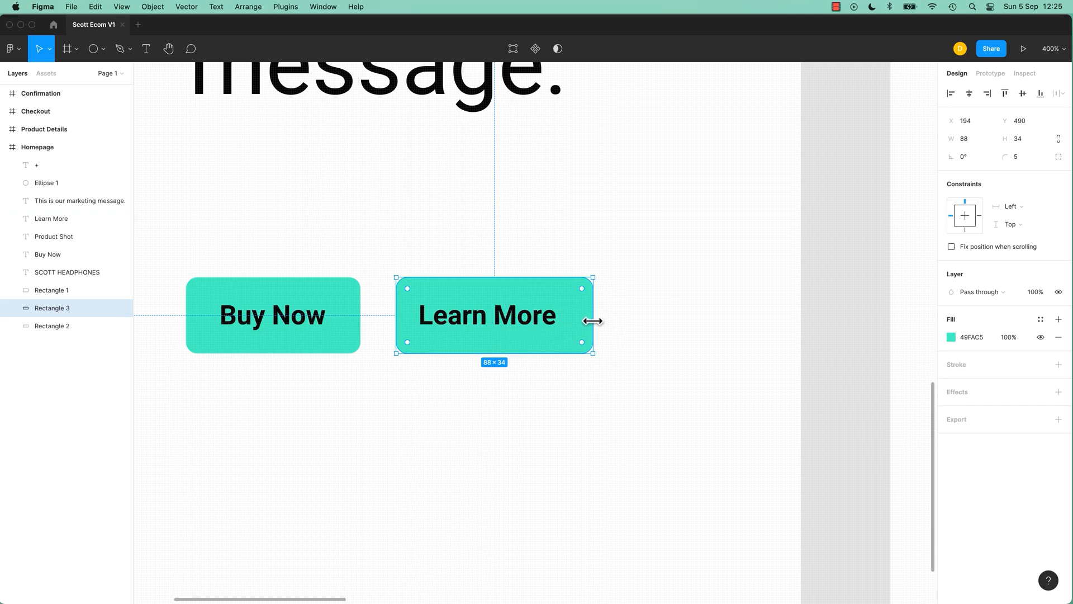
pyautogui.moveTo(592, 315); pyautogui.dragTo(568, 315)
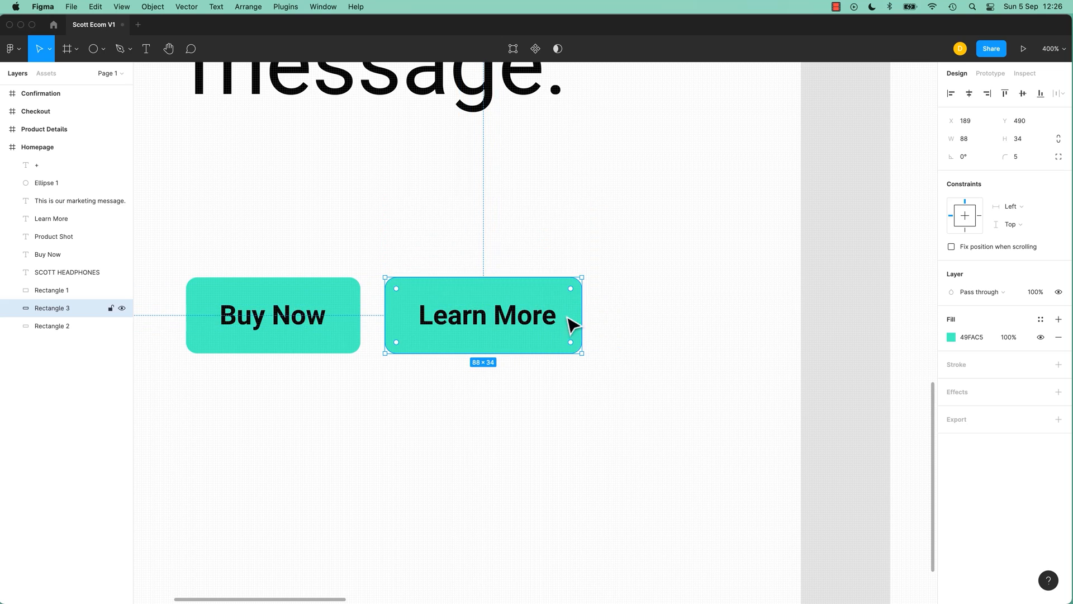
pyautogui.moveTo(581, 316); pyautogui.dragTo(571, 316)
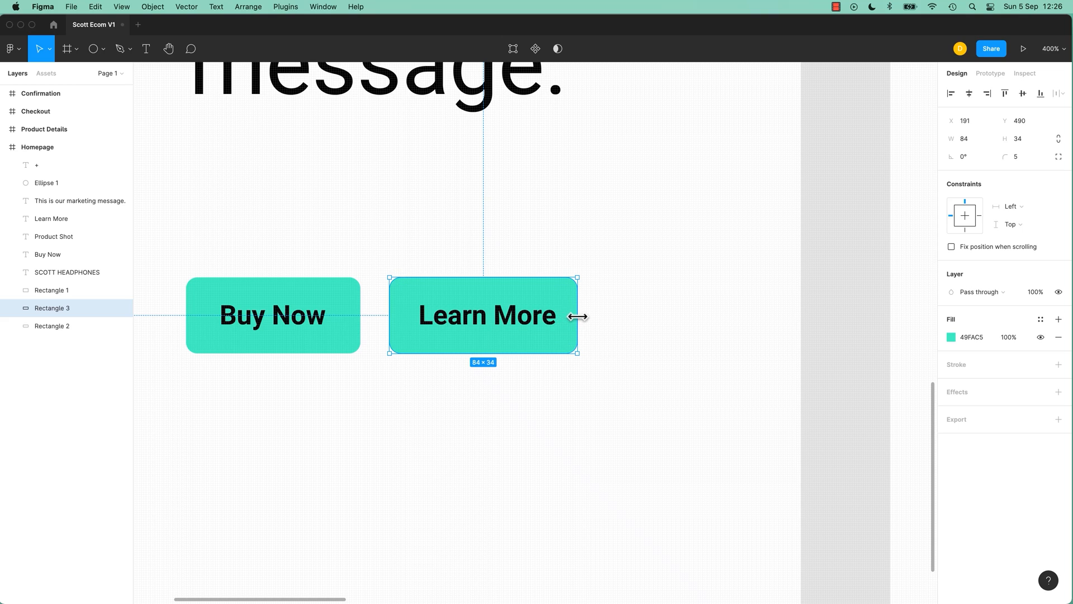
pyautogui.moveTo(389, 315); pyautogui.dragTo(384, 315)
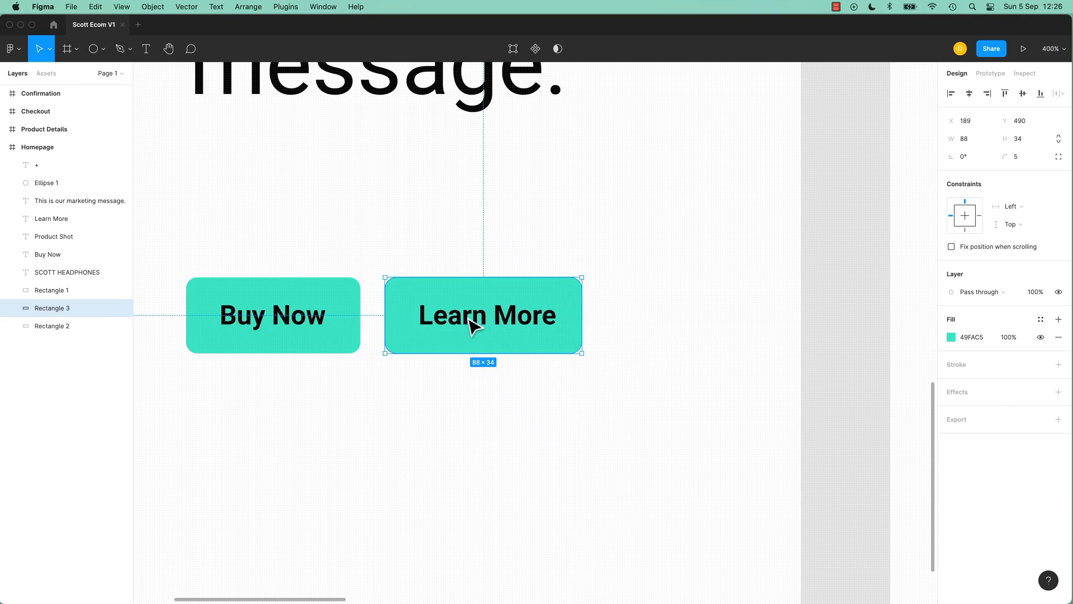
pyautogui.click(644, 337)
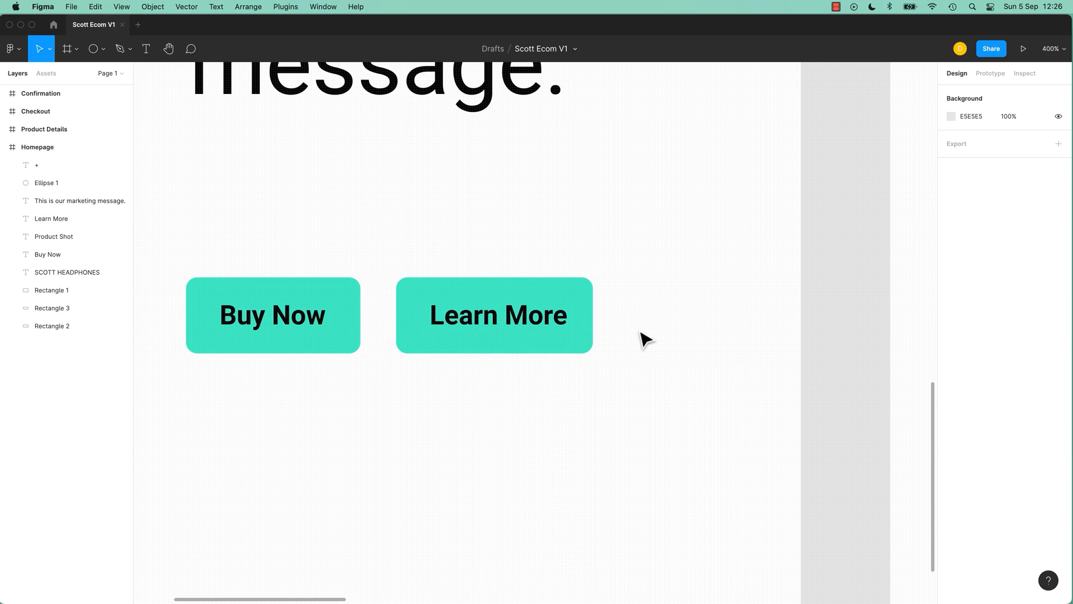
# Align the Learn More label to the horizontal centre of its widened teal button
pyautogui.click(497, 314)
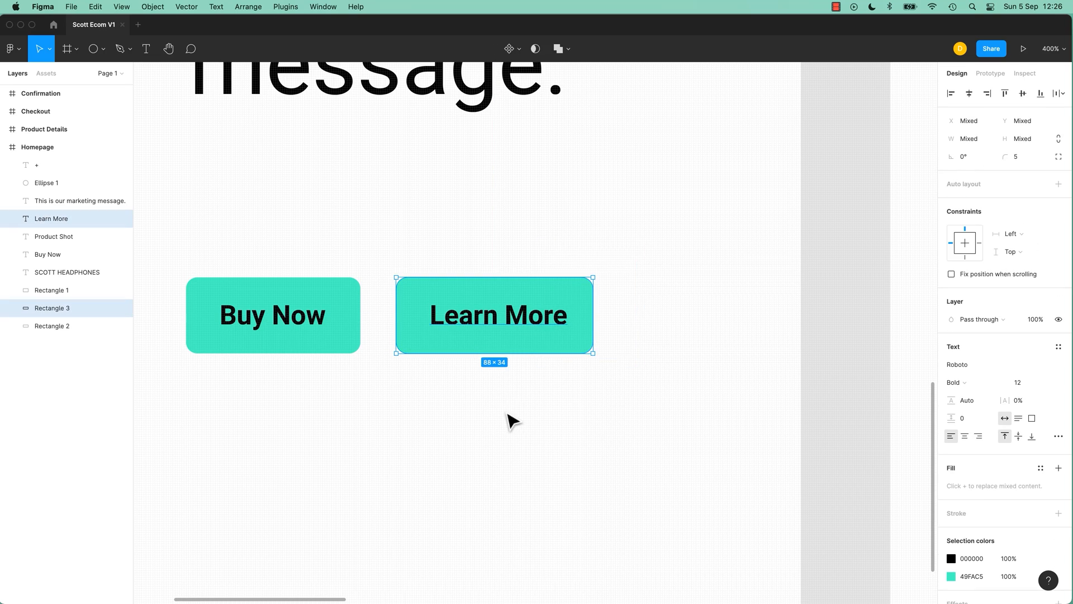
pyautogui.moveTo(970, 94)
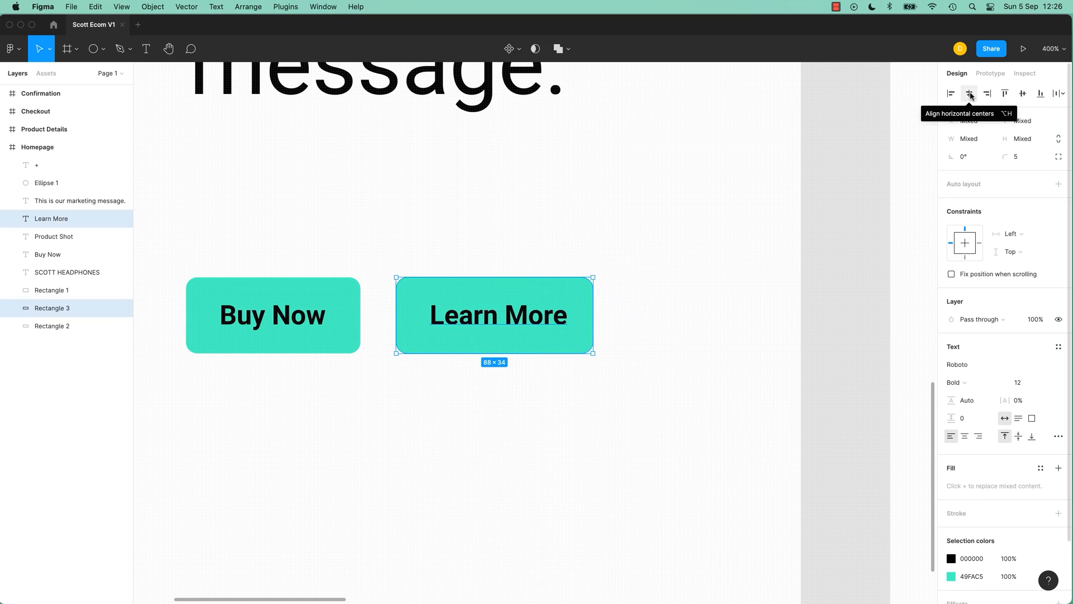
pyautogui.click(264, 284)
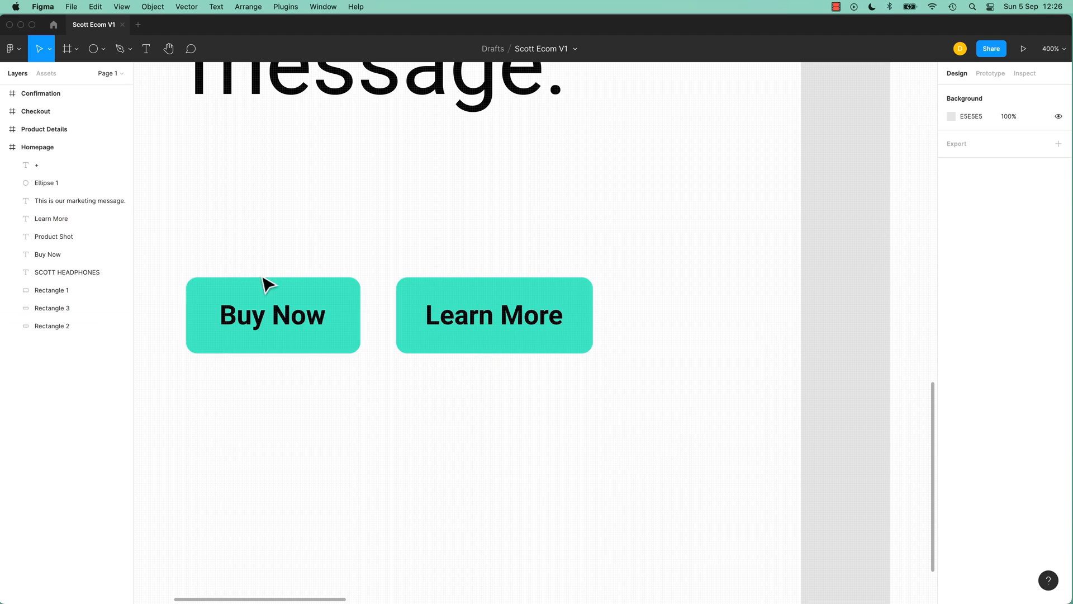
pyautogui.click(272, 315)
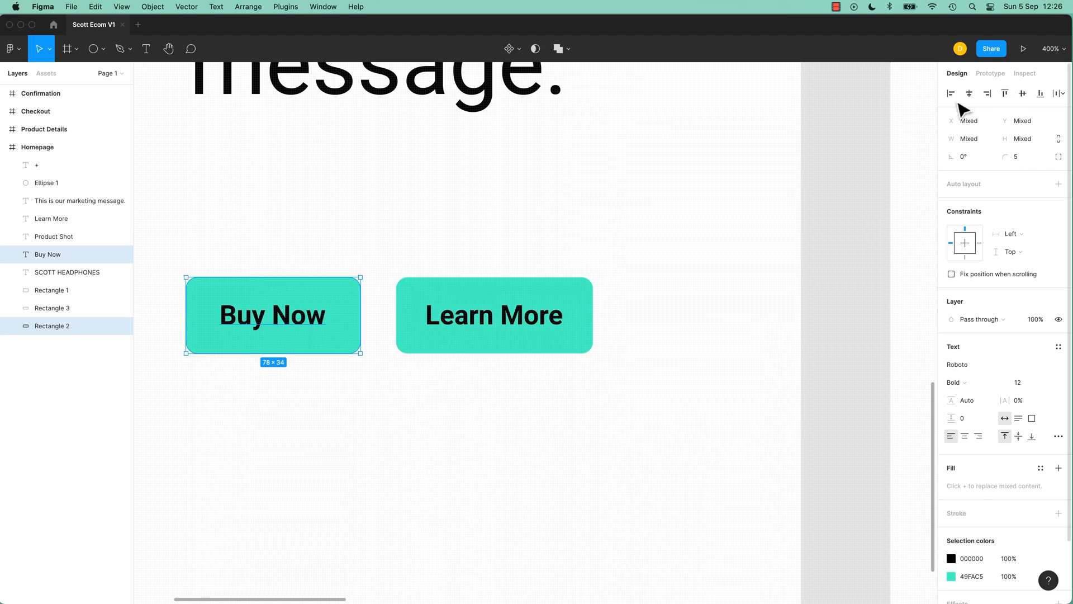
pyautogui.click(454, 261)
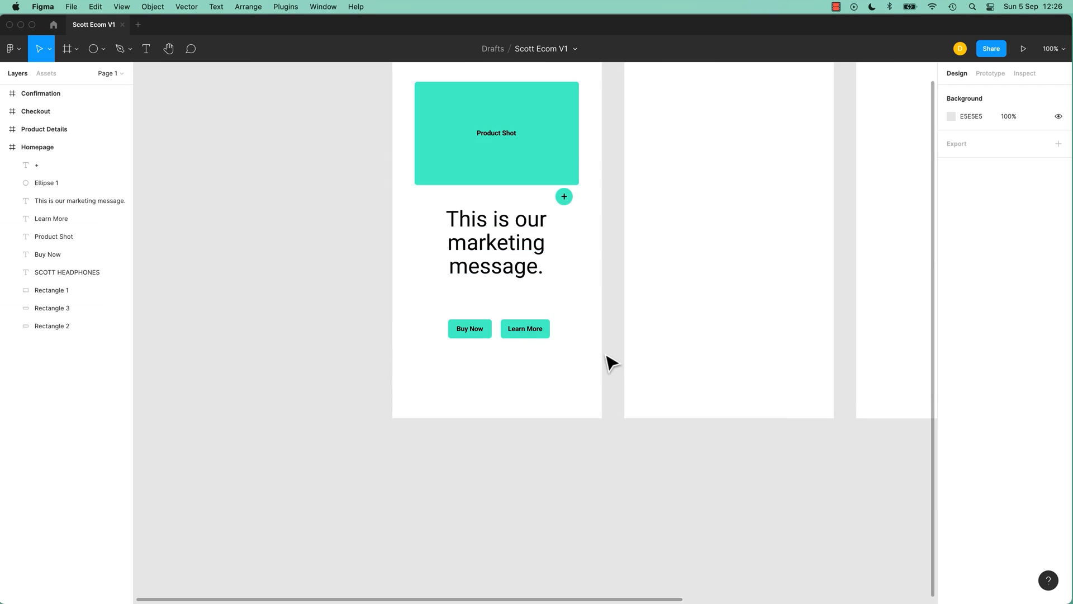
pyautogui.moveTo(410, 272)
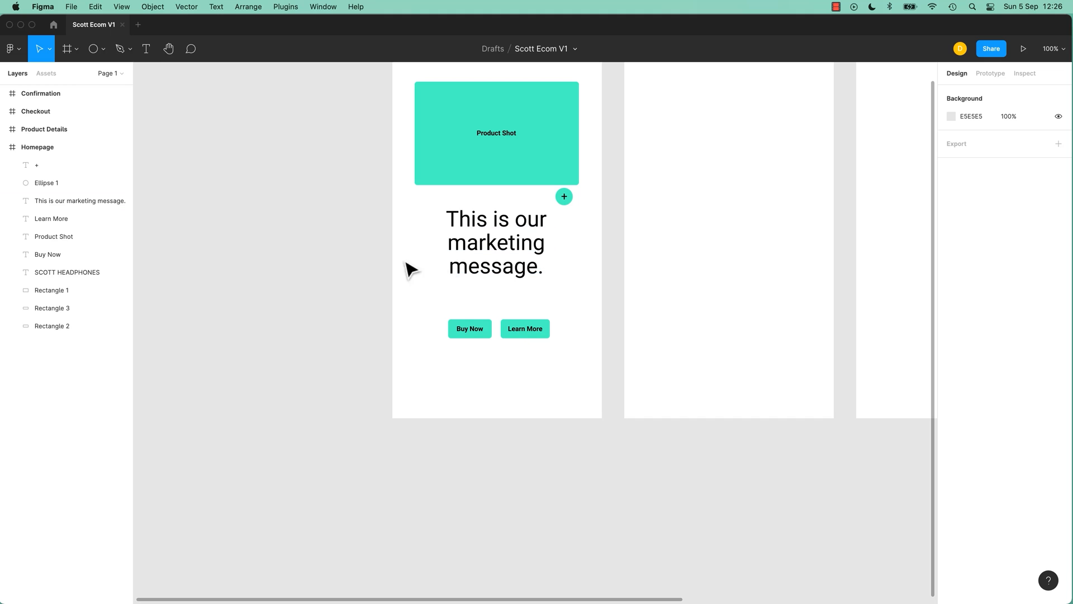